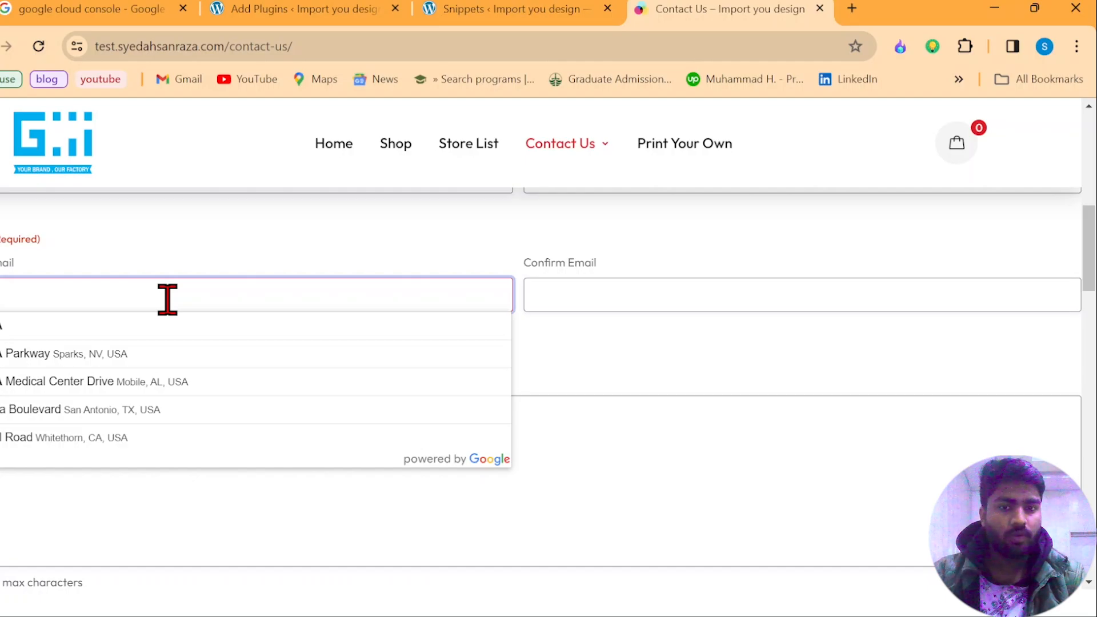
mouse_move(341, 266)
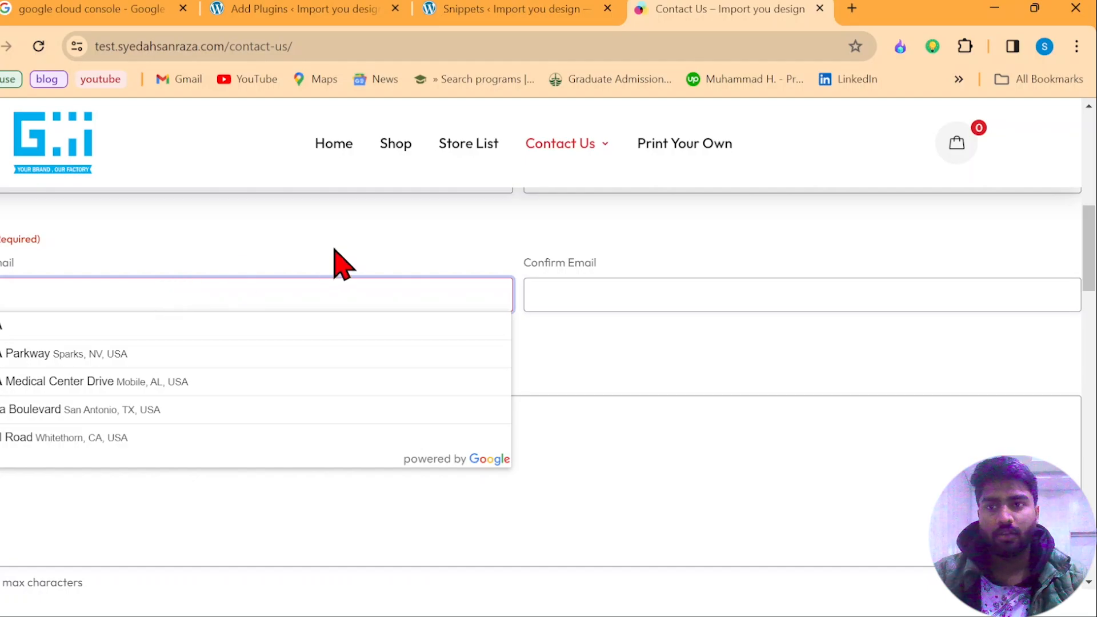
- Leave the contact form's address suggestions and switch to the 'google cloud console' search tab
left_click(91, 9)
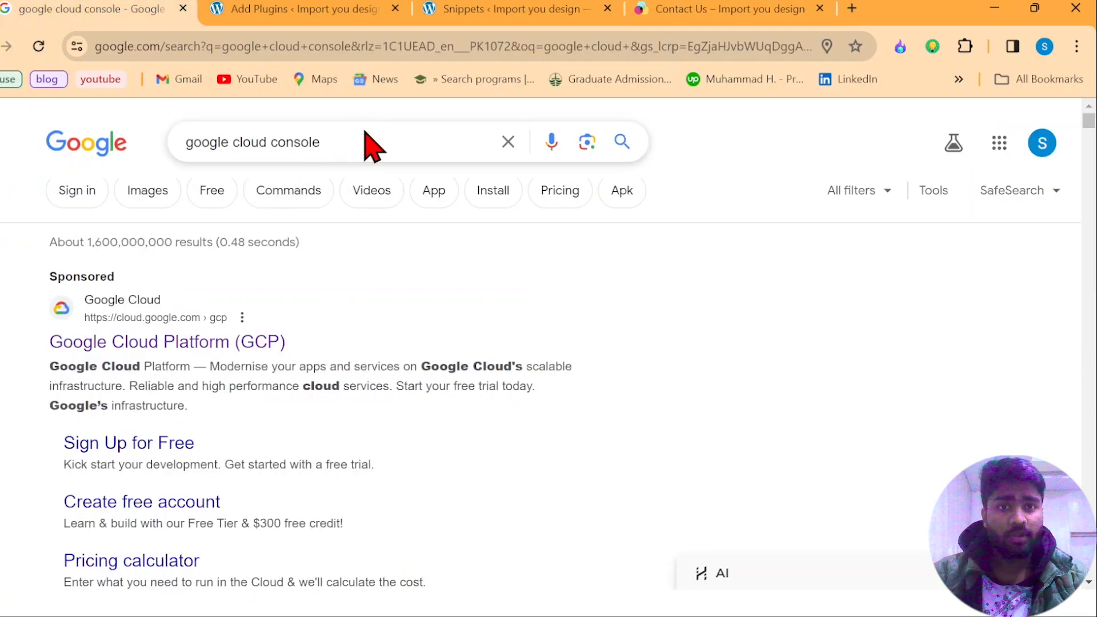
- Select the whole 'google cloud console' query in the Google search box
triple_click(251, 142)
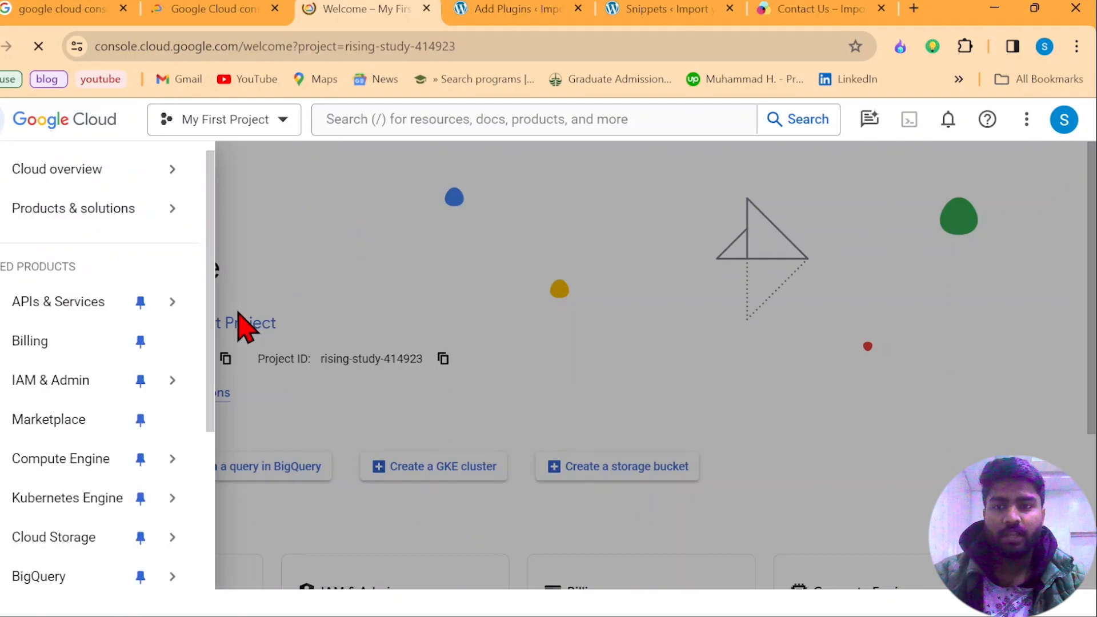
- Search the Cloud Console API Library for 'place' and review the nine results
left_click(173, 302)
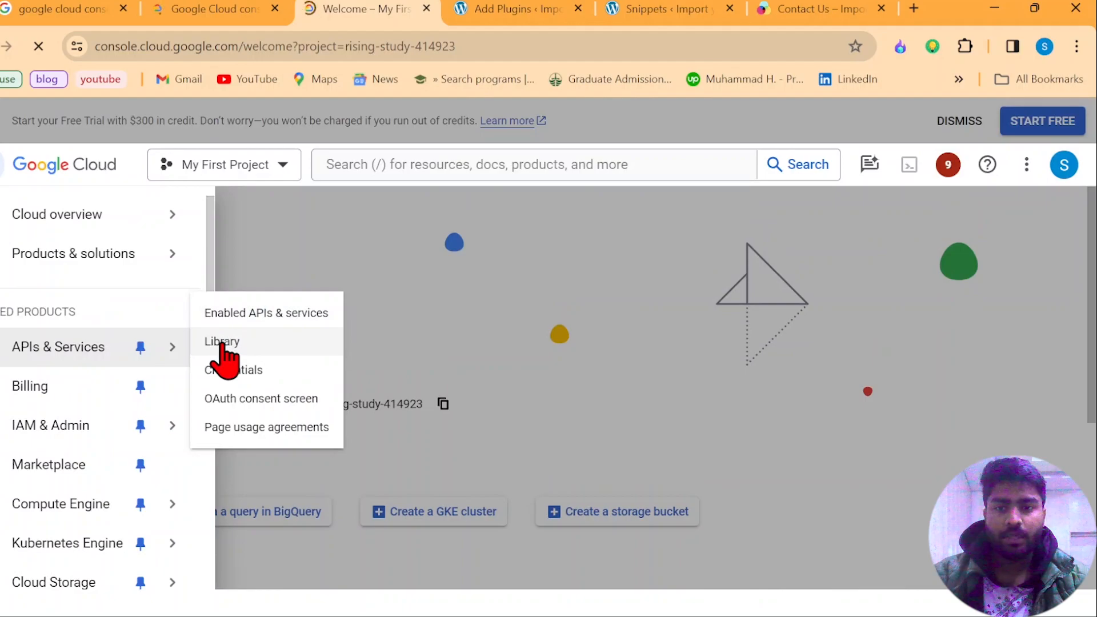
left_click(221, 341)
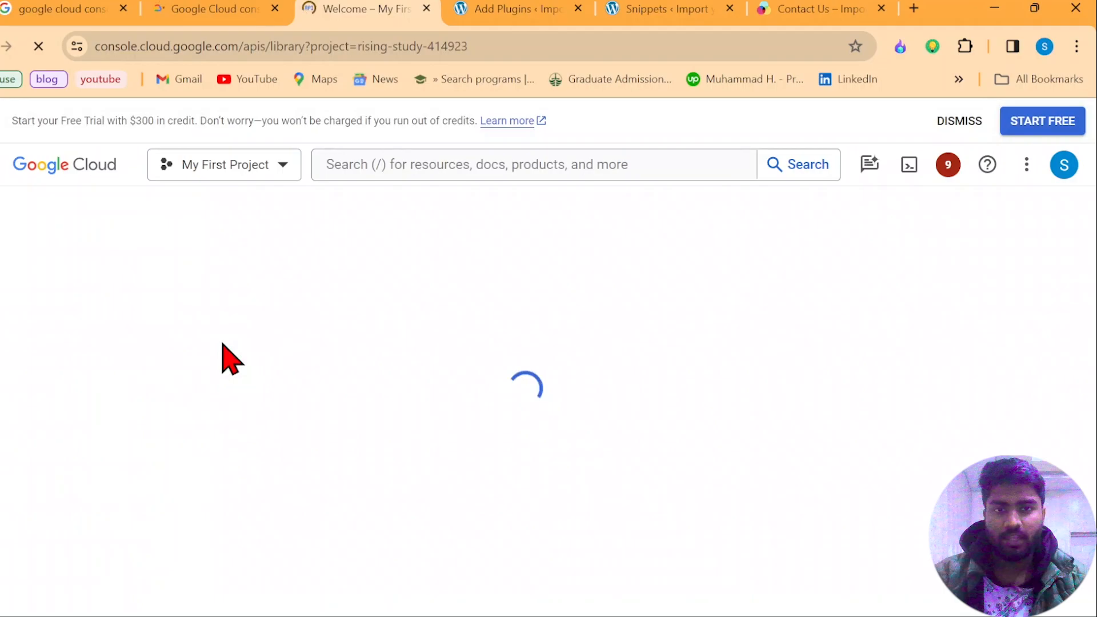
mouse_move(575, 302)
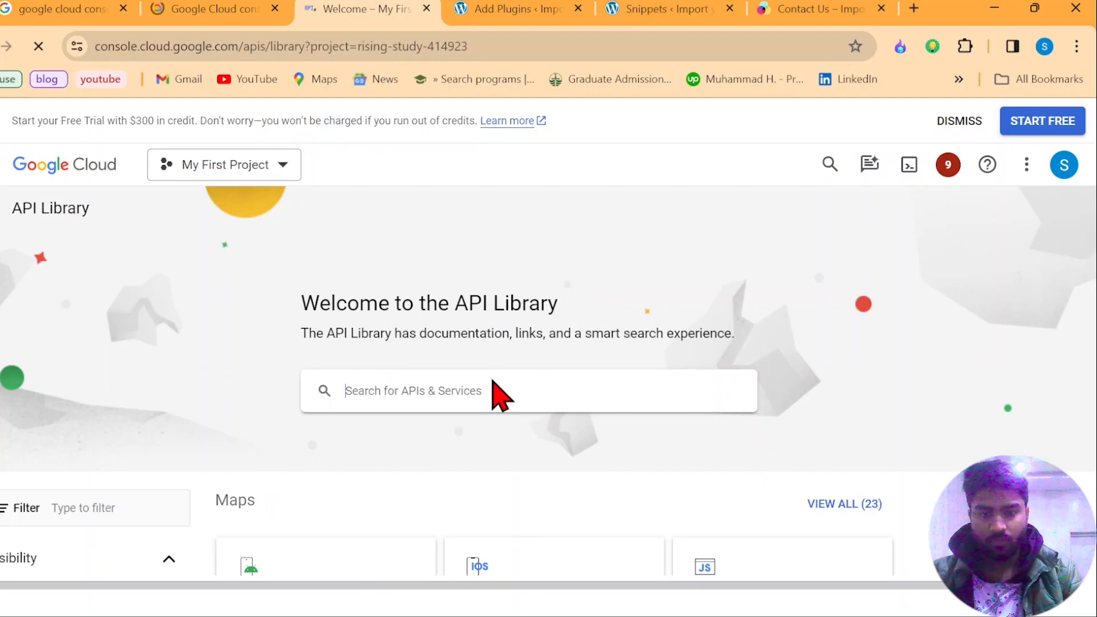
type("place")
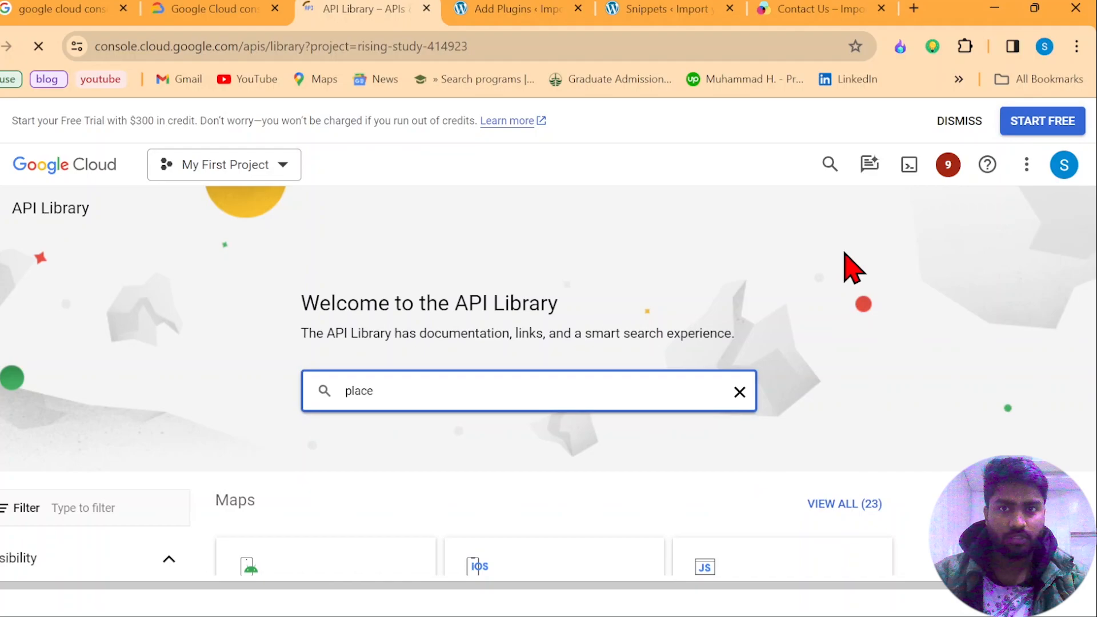
scroll("down", 3)
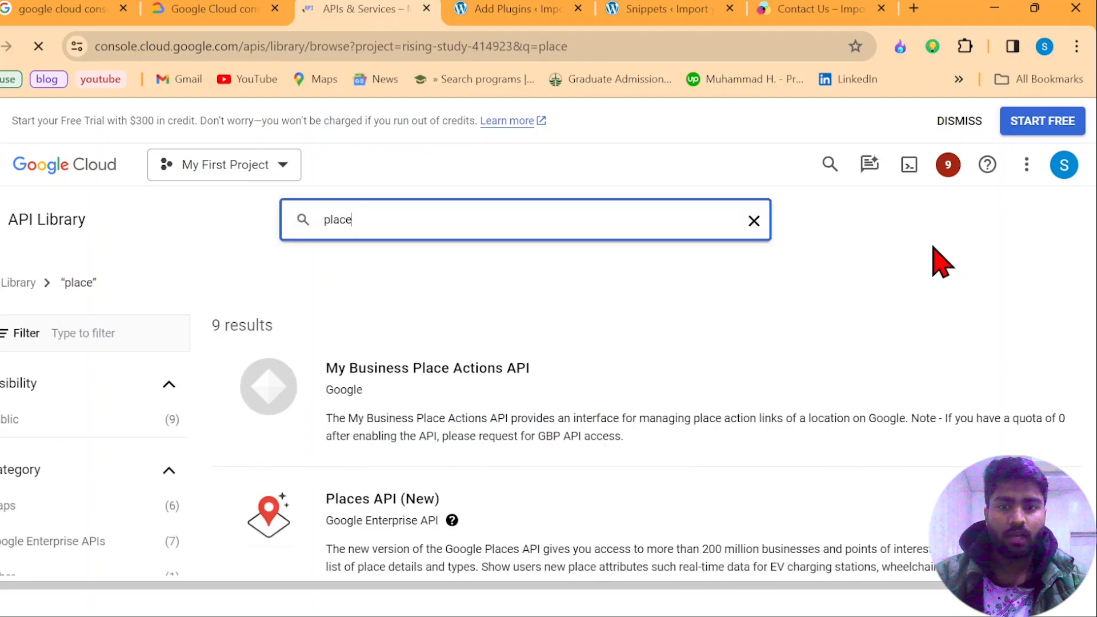
scroll("down", 3)
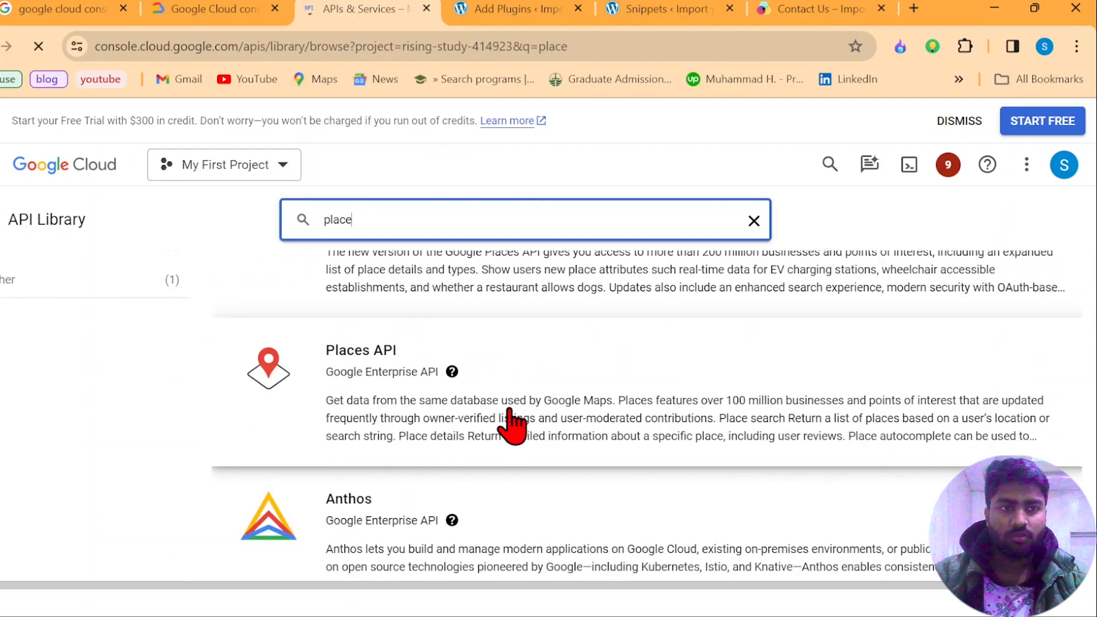
- View the Places API details page confirming the API is enabled
left_click(362, 350)
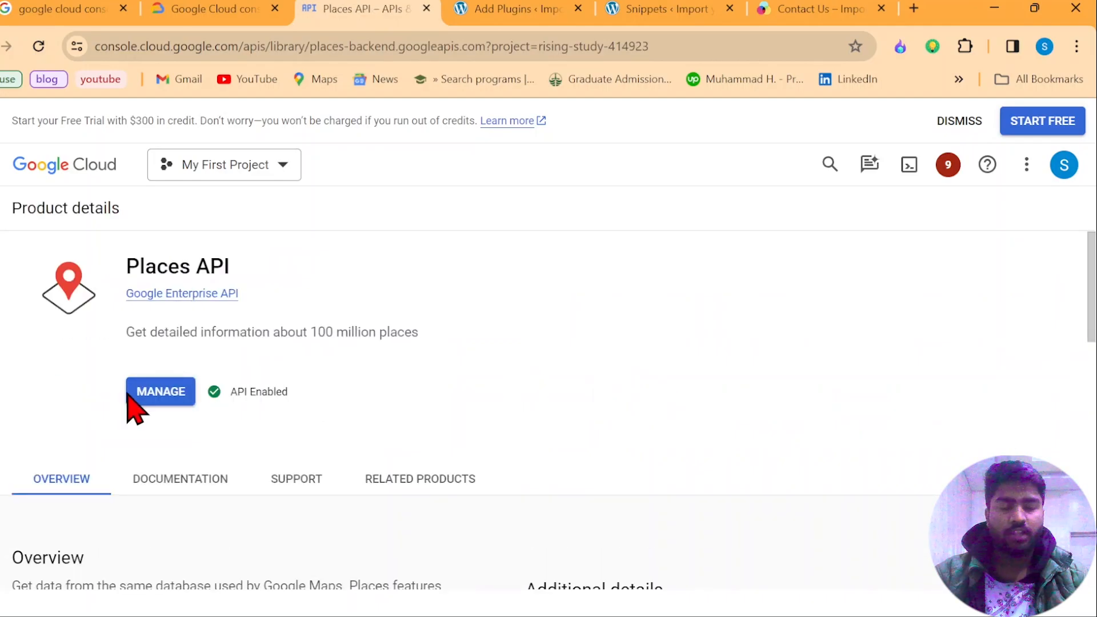
mouse_move(160, 391)
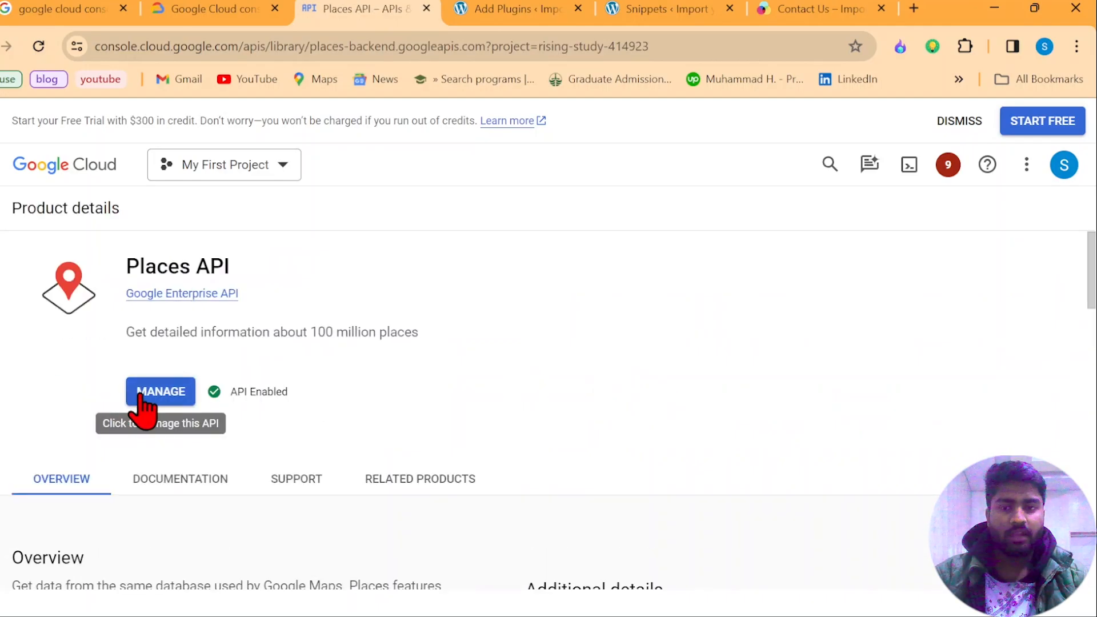
mouse_move(28, 419)
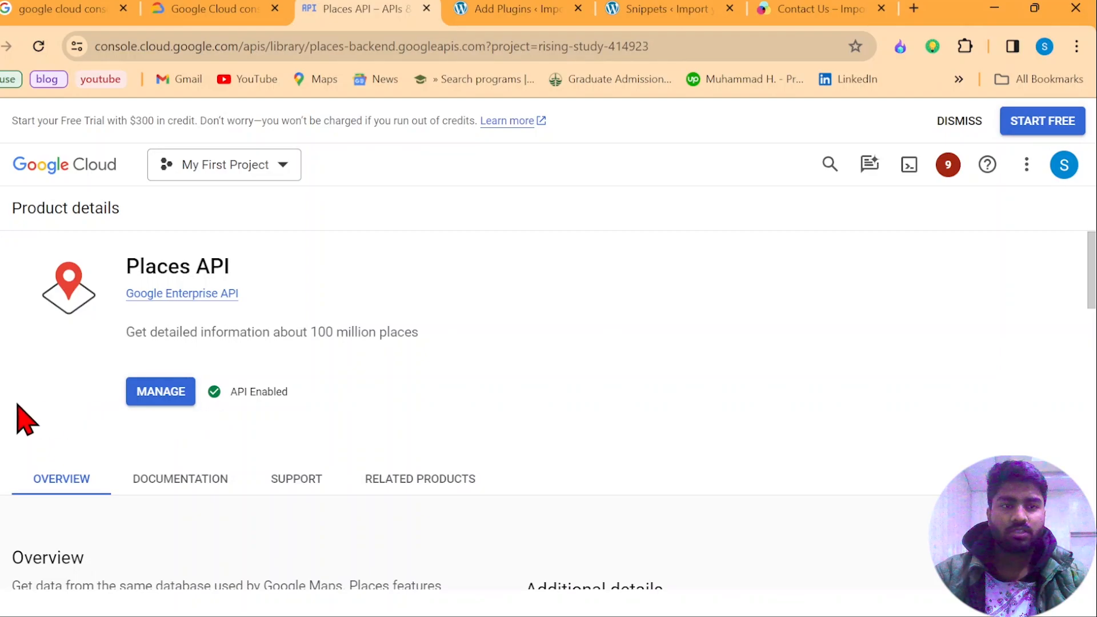
mouse_move(496, 338)
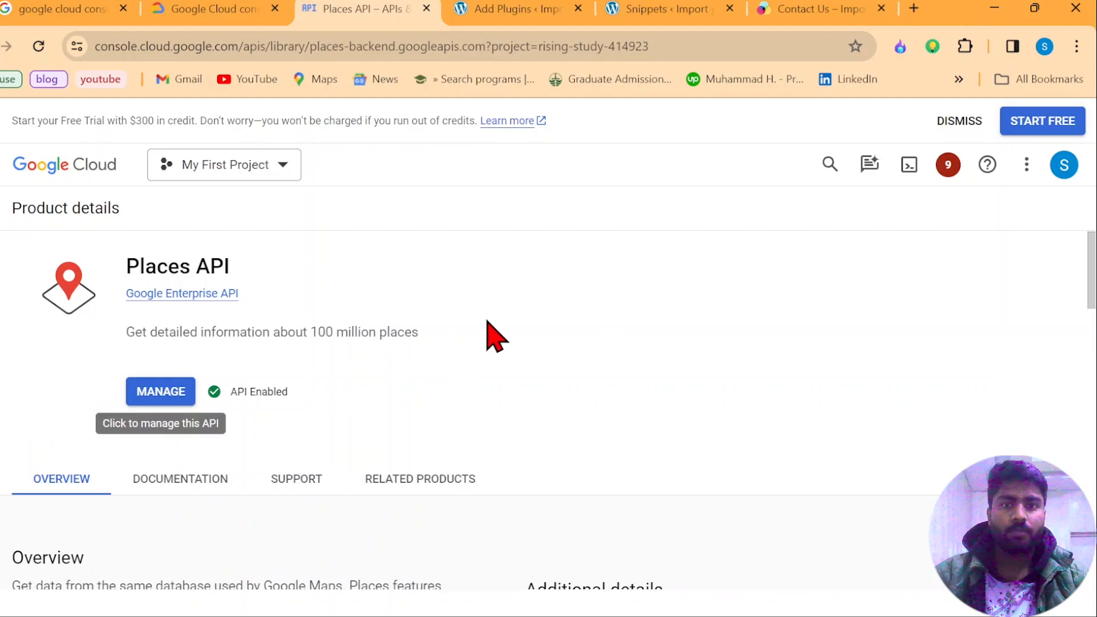
mouse_move(501, 10)
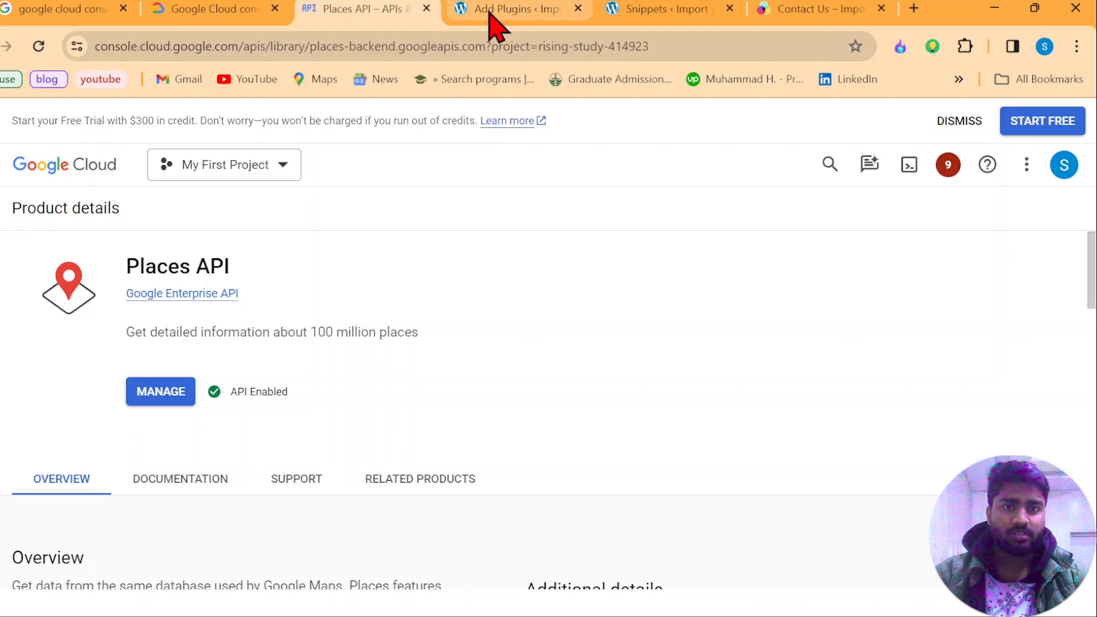
- Return to WordPress and start adding a new Code Snippet
left_click(517, 8)
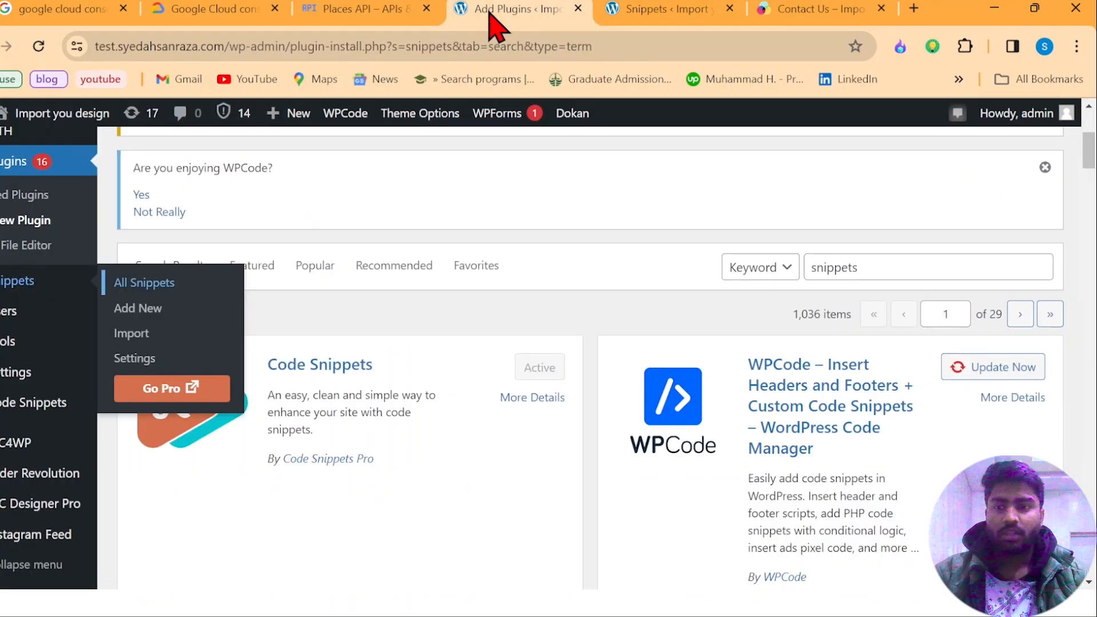
mouse_move(465, 307)
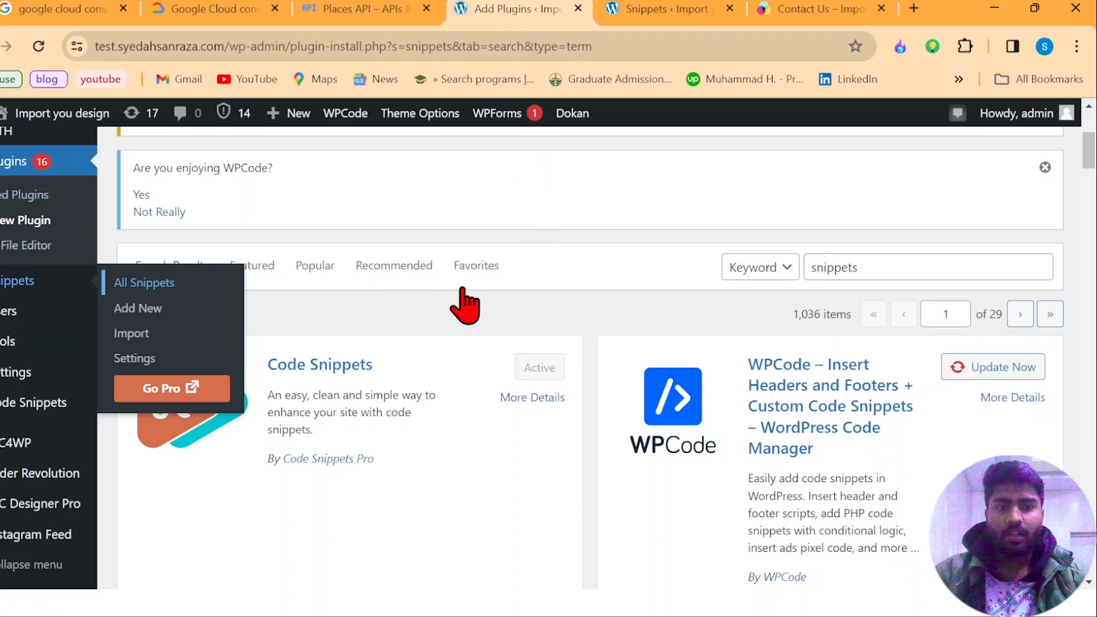
mouse_move(580, 323)
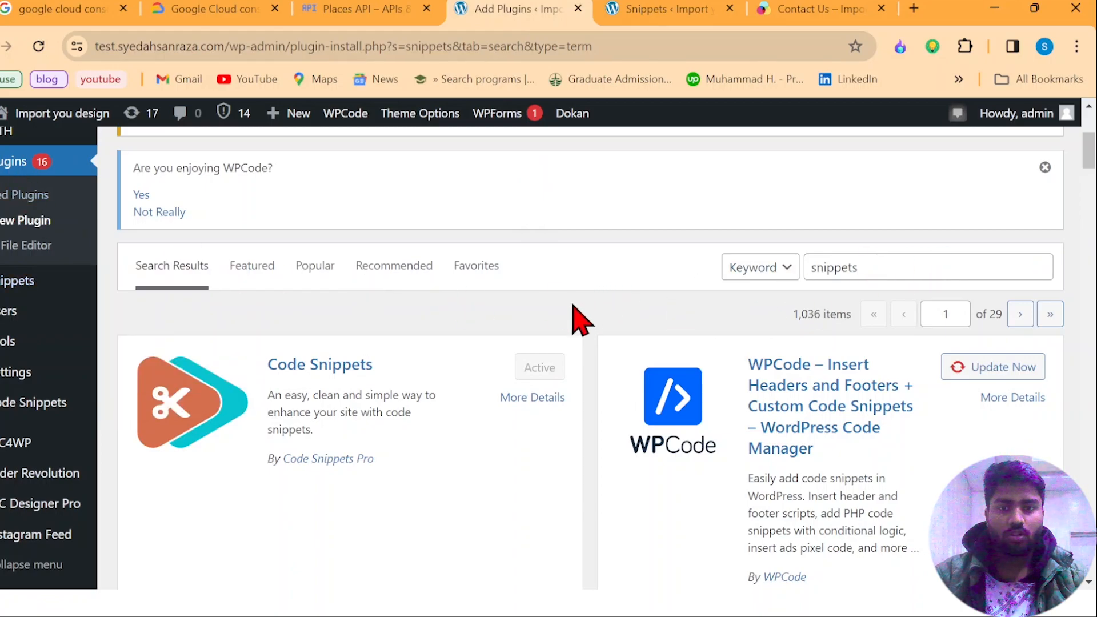
mouse_move(525, 384)
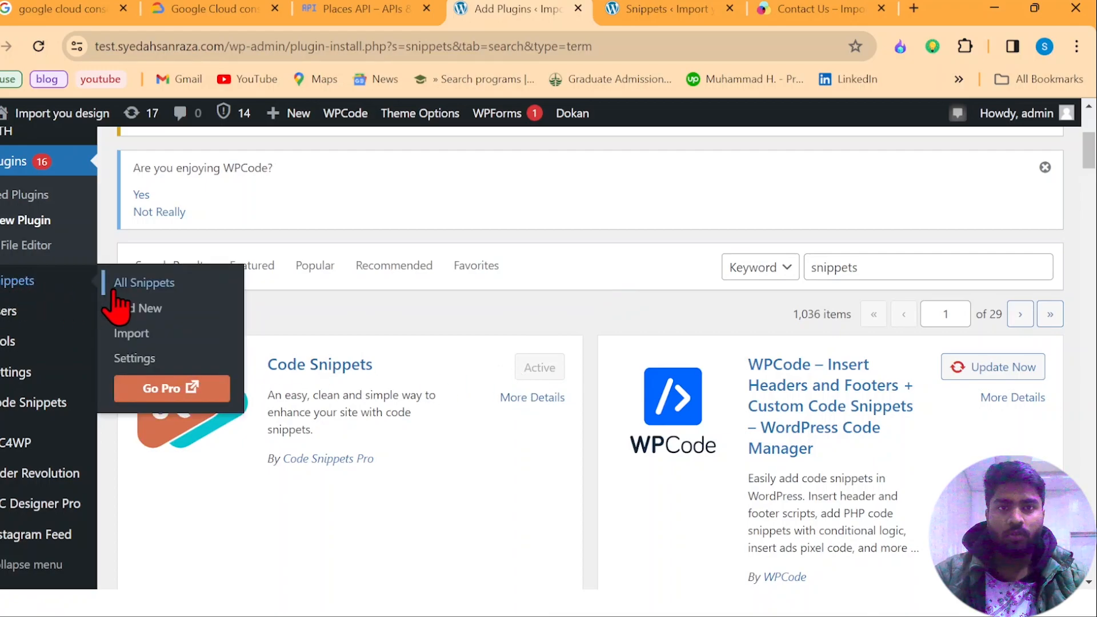
mouse_move(140, 304)
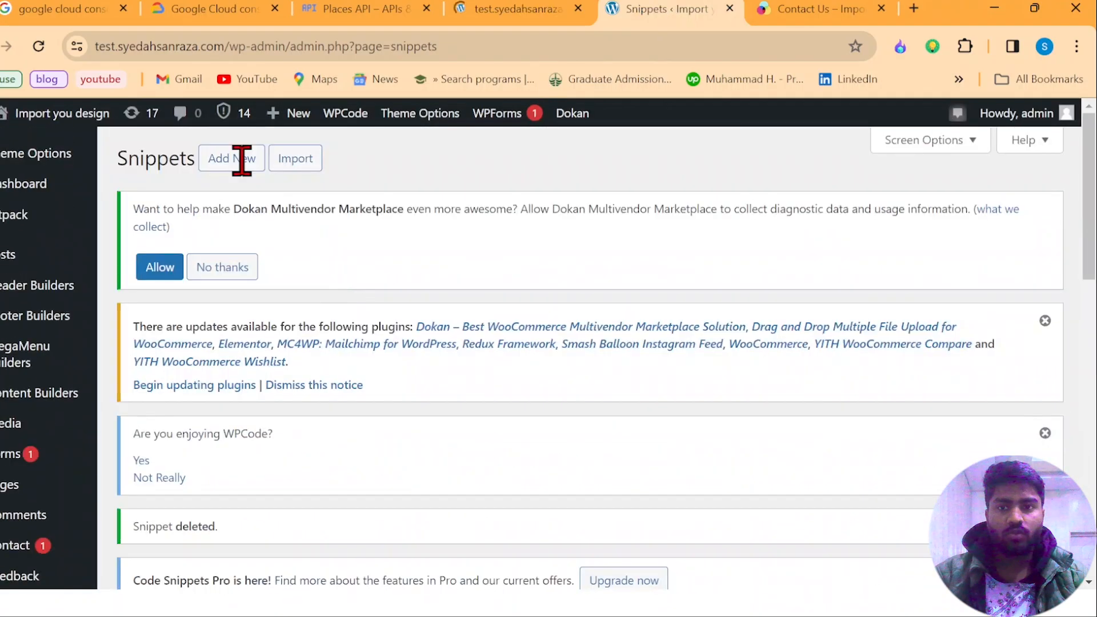
left_click(231, 158)
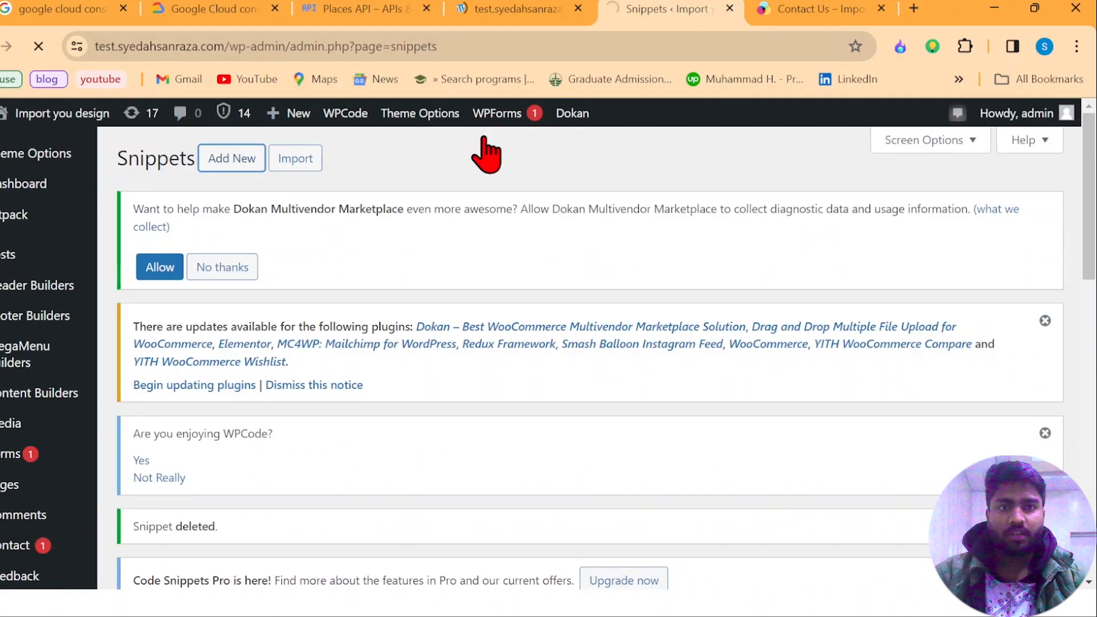
left_click(231, 157)
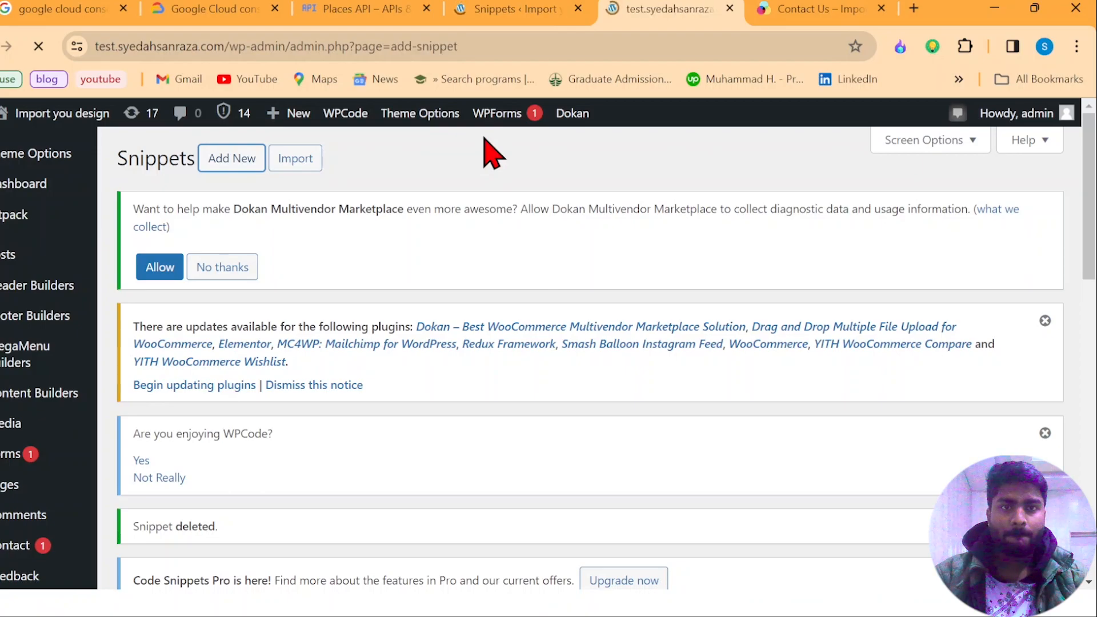
- Title the new snippet 'place key google' and make it an HTML content snippet
left_click(231, 158)
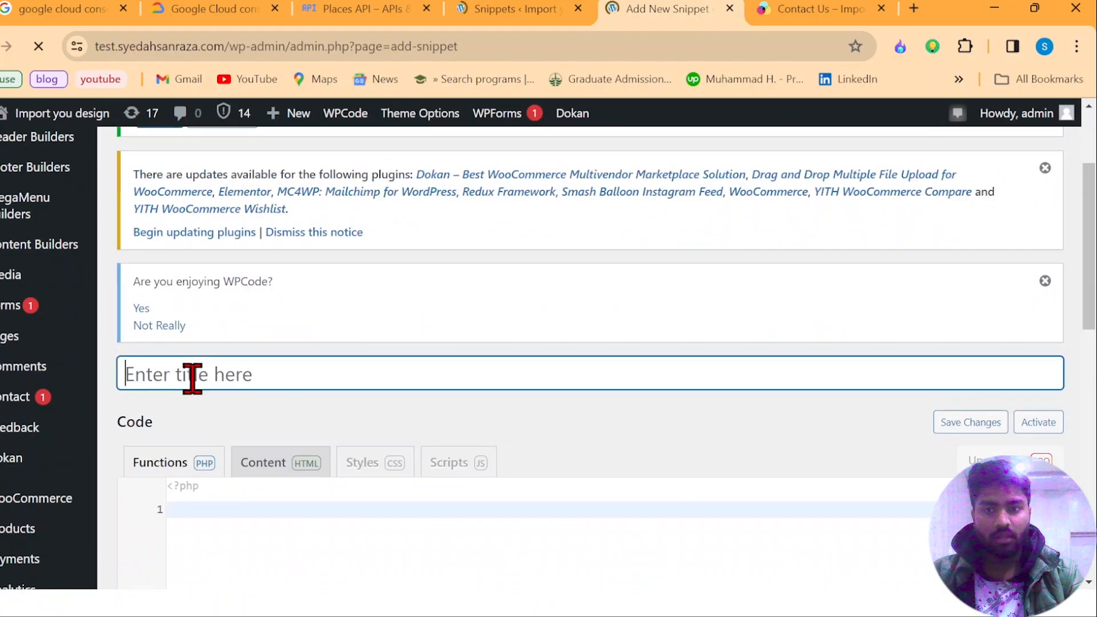
type("place")
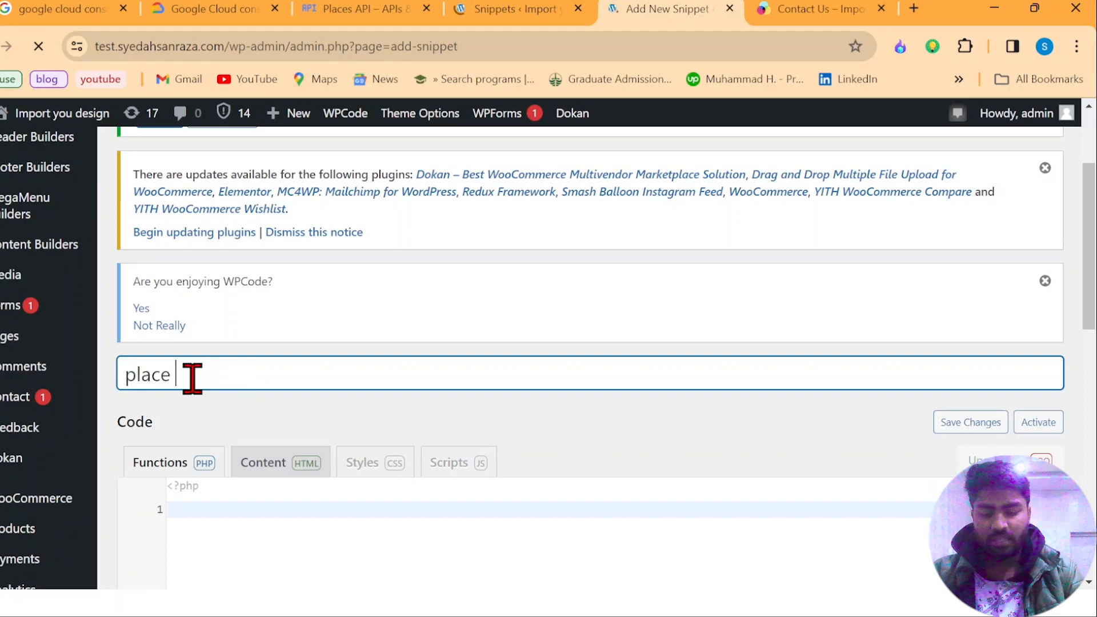
type("key")
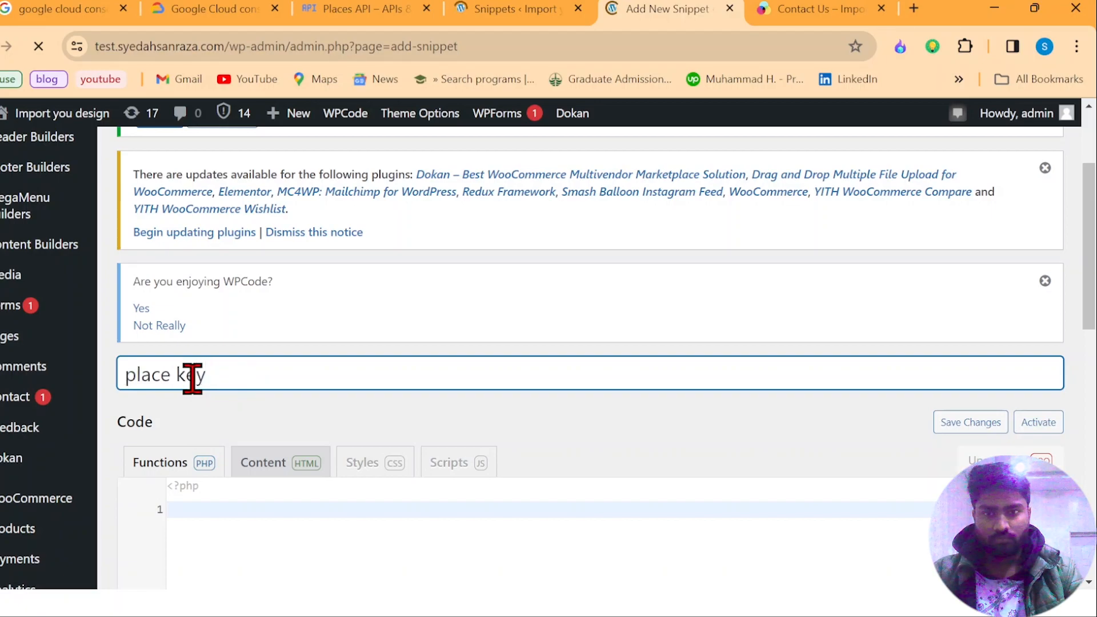
type("goo")
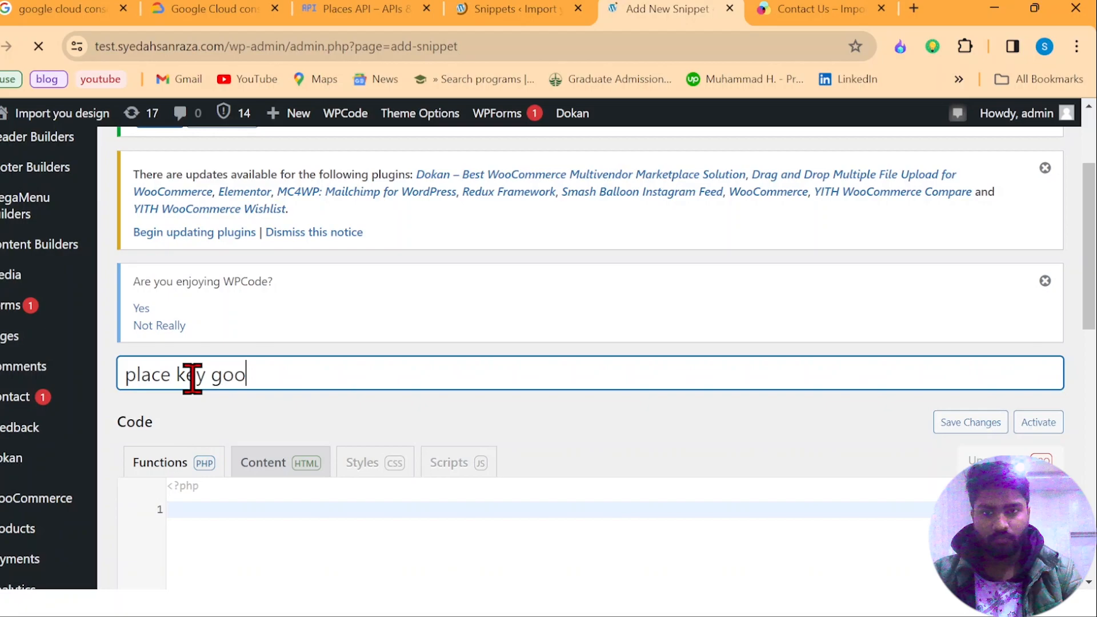
type("go")
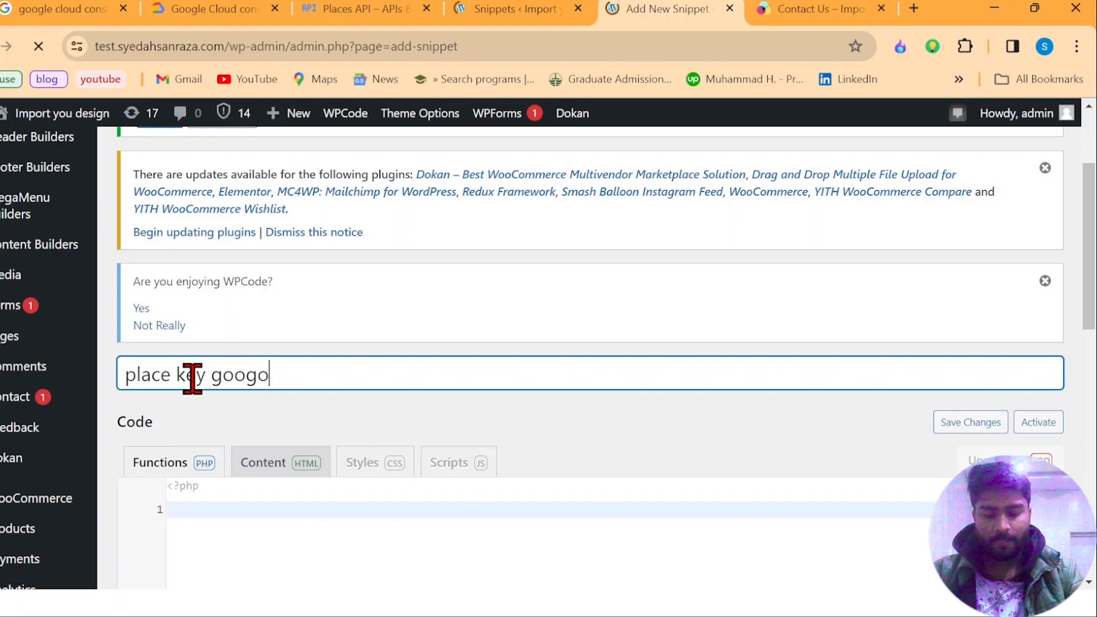
scroll("down", 3)
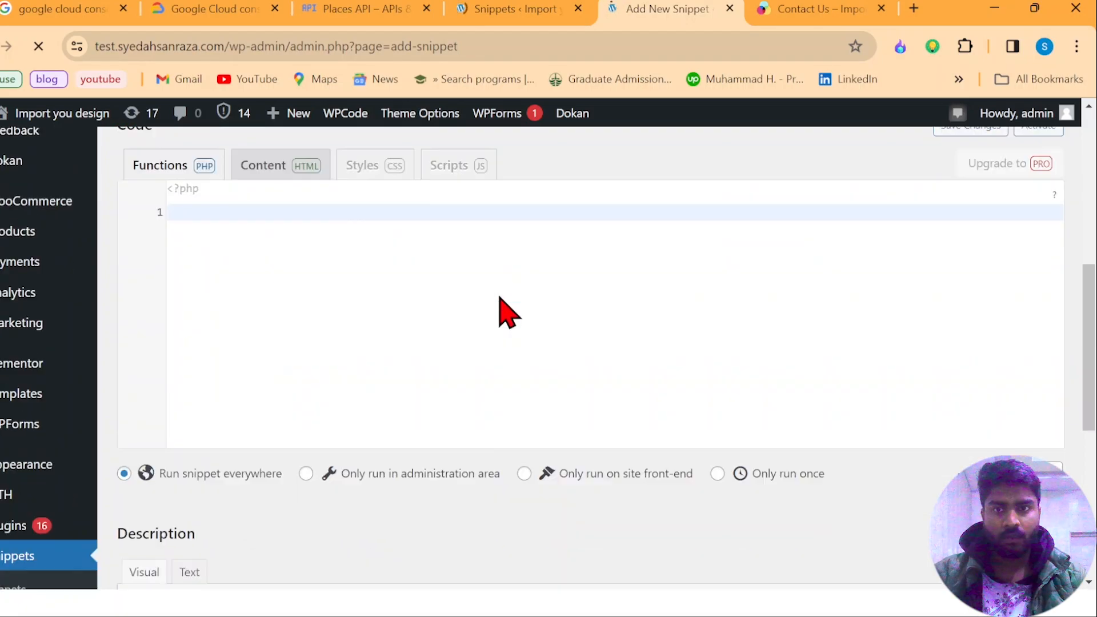
left_click(280, 164)
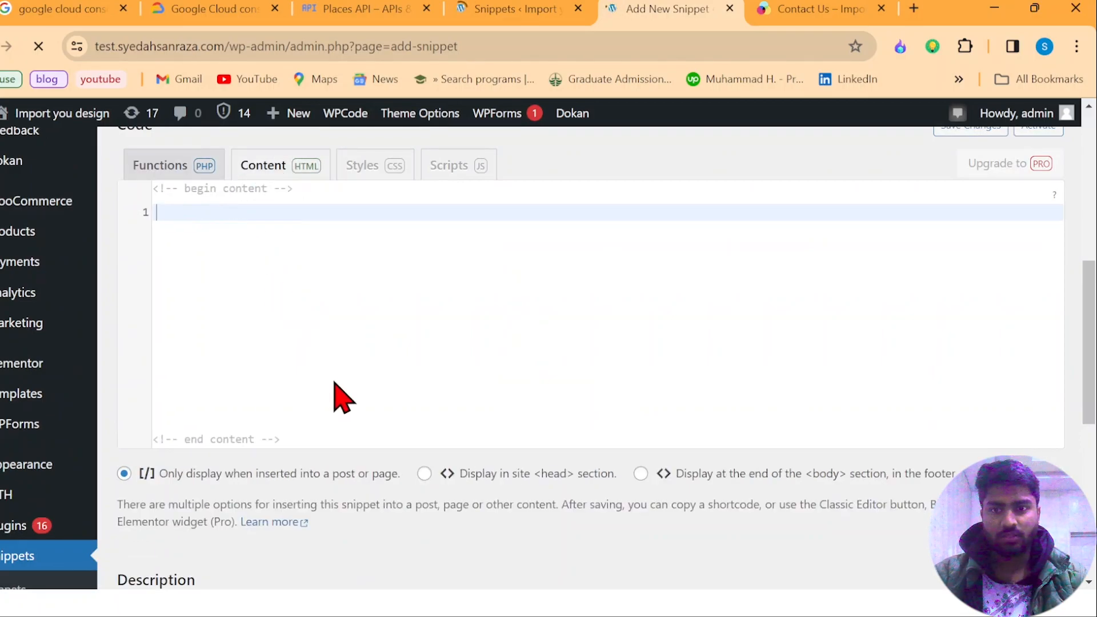
mouse_move(350, 463)
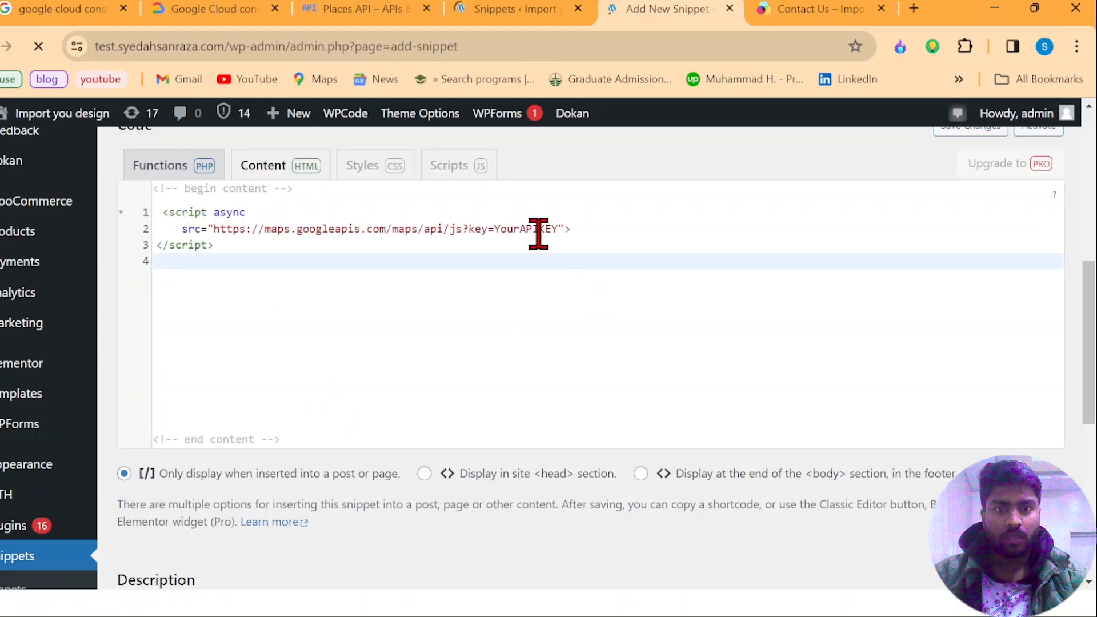
- Replace the YourAPIKEY placeholder with the Cloud Console key, then save and activate the snippet
double_click(528, 229)
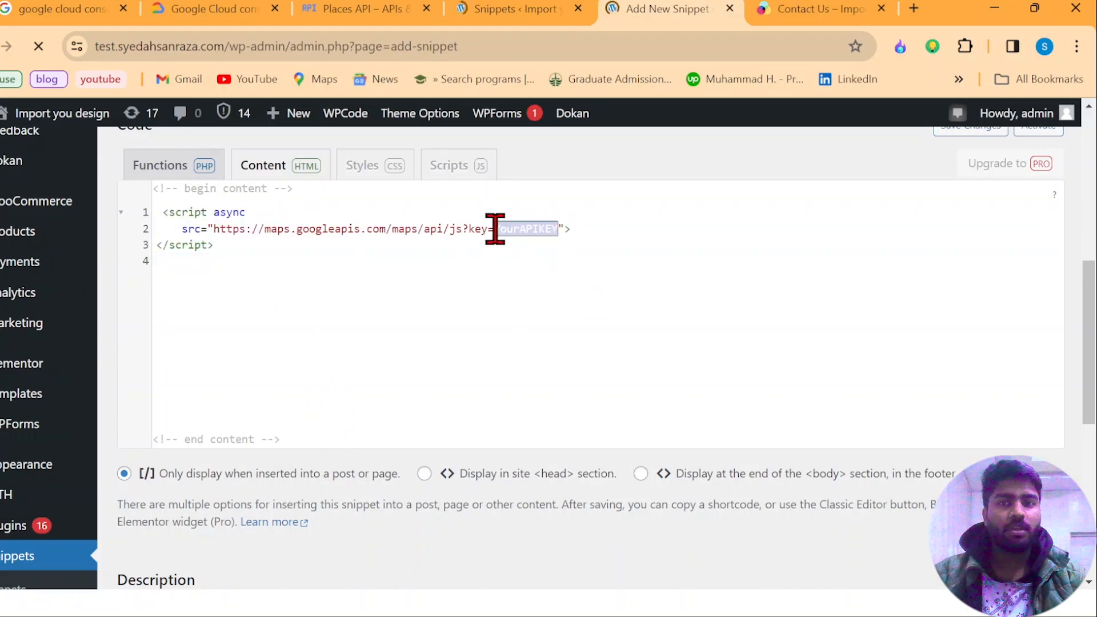
left_click(363, 9)
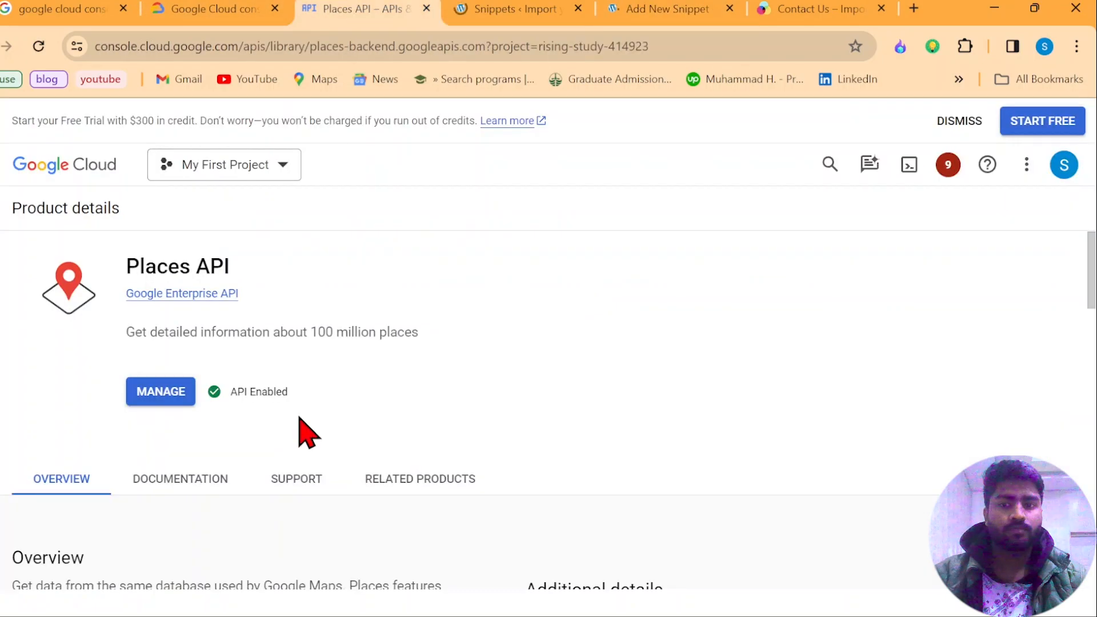
left_click(664, 8)
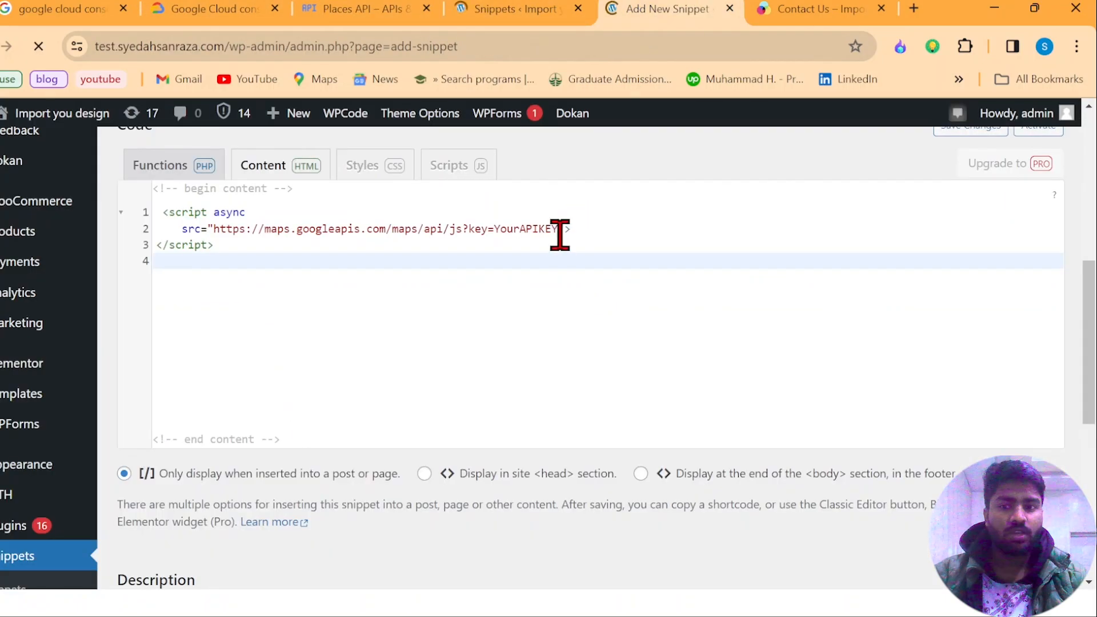
scroll("down", 3)
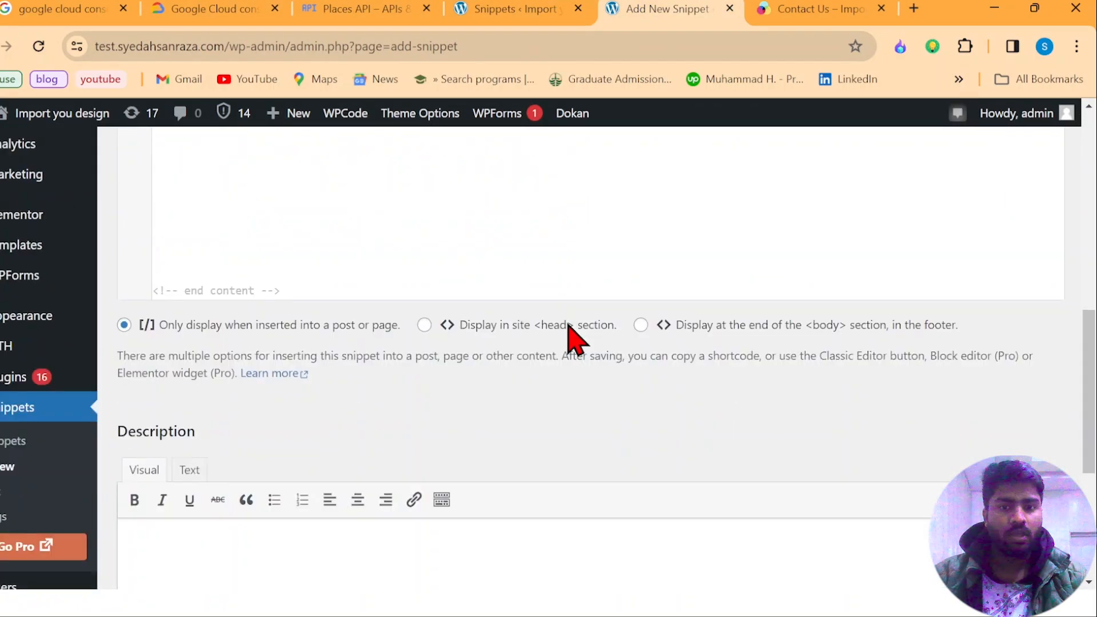
mouse_move(439, 340)
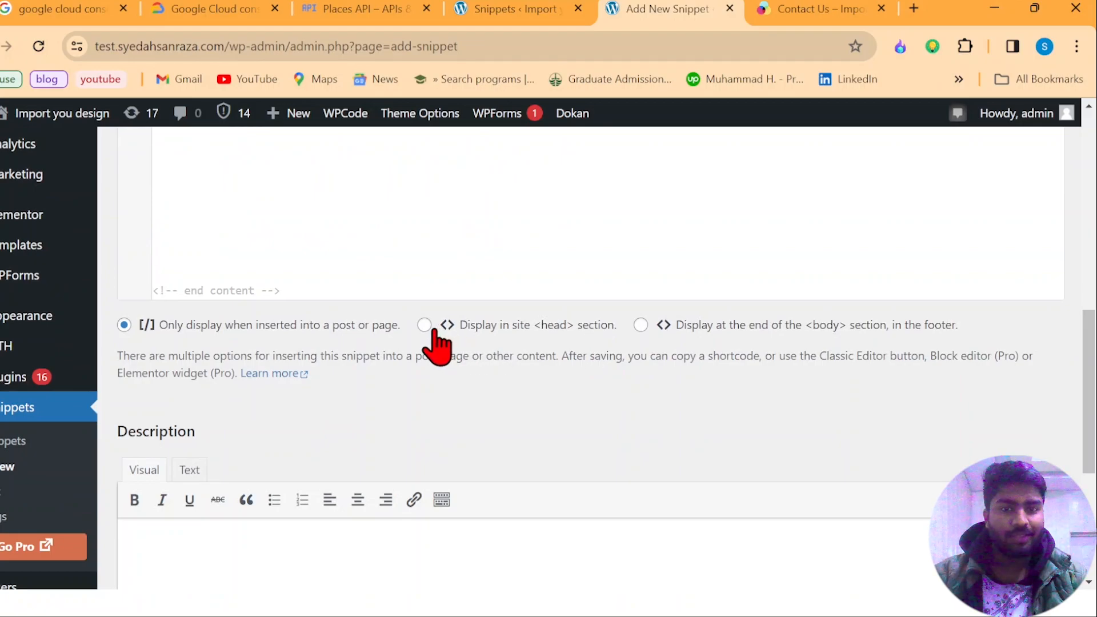
scroll("up", 3)
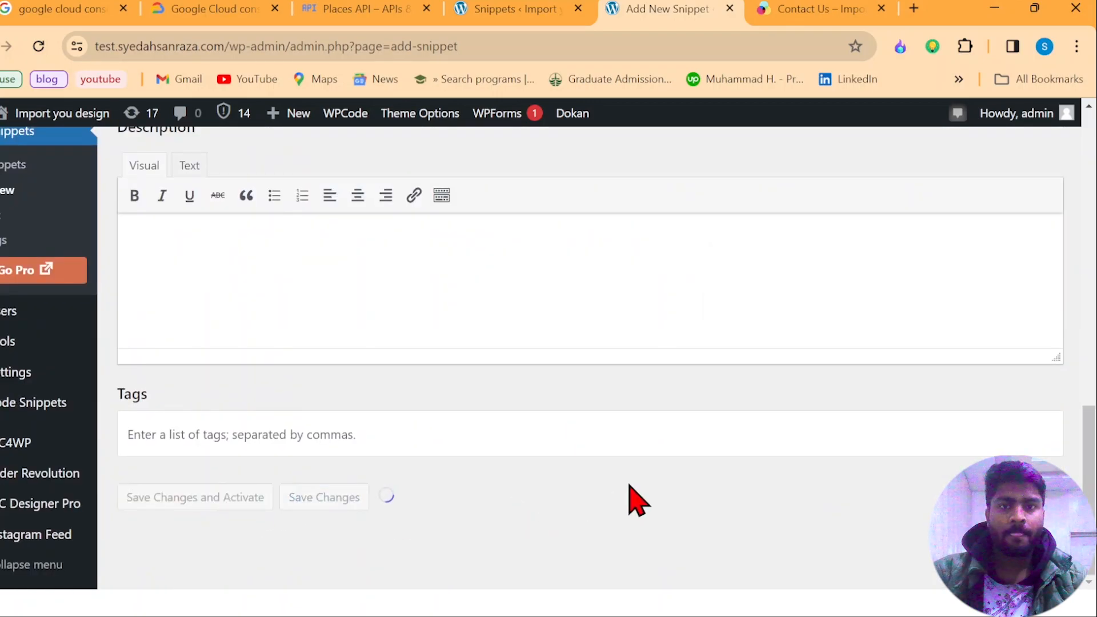
left_click(195, 497)
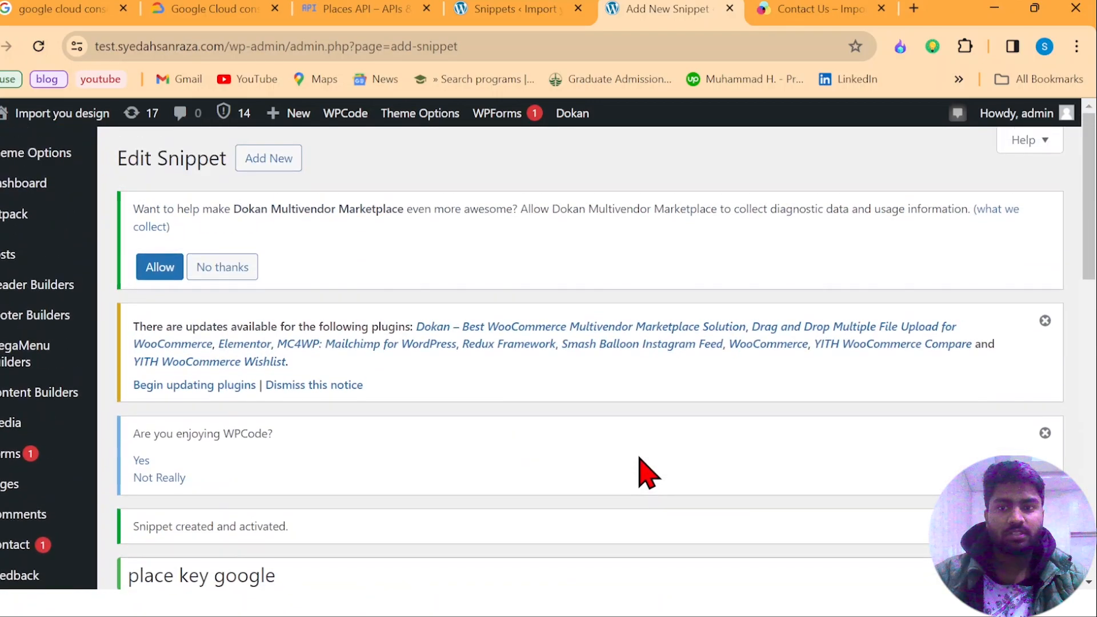
- Title a second snippet 'google place scipt' and set its code type to HTML content
scroll("down", 3)
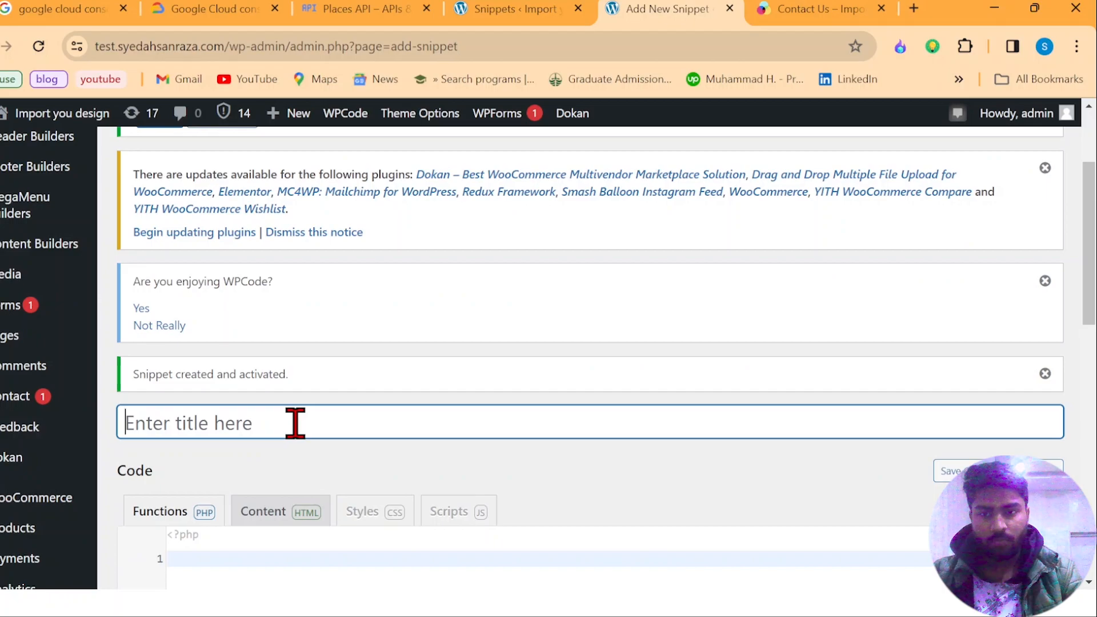
type("googl")
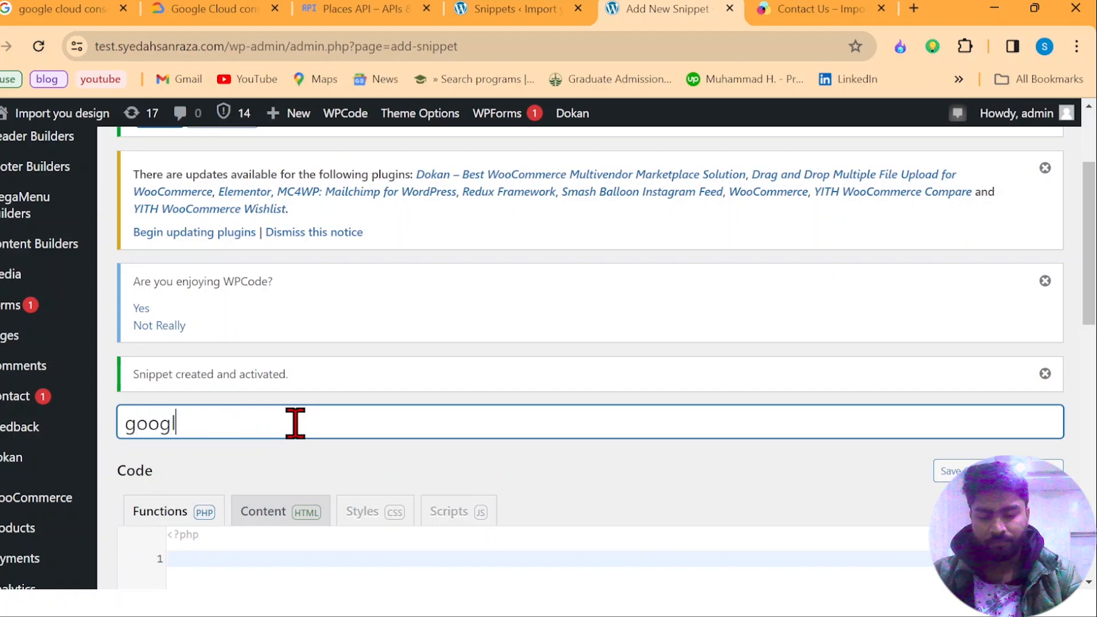
type("e place sci")
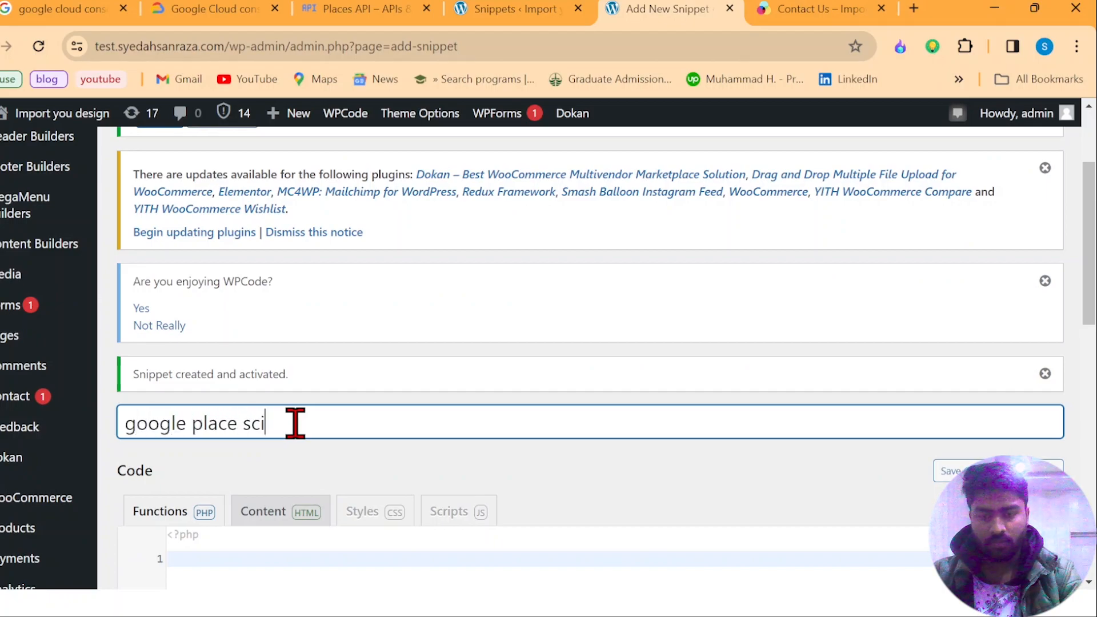
type("pt")
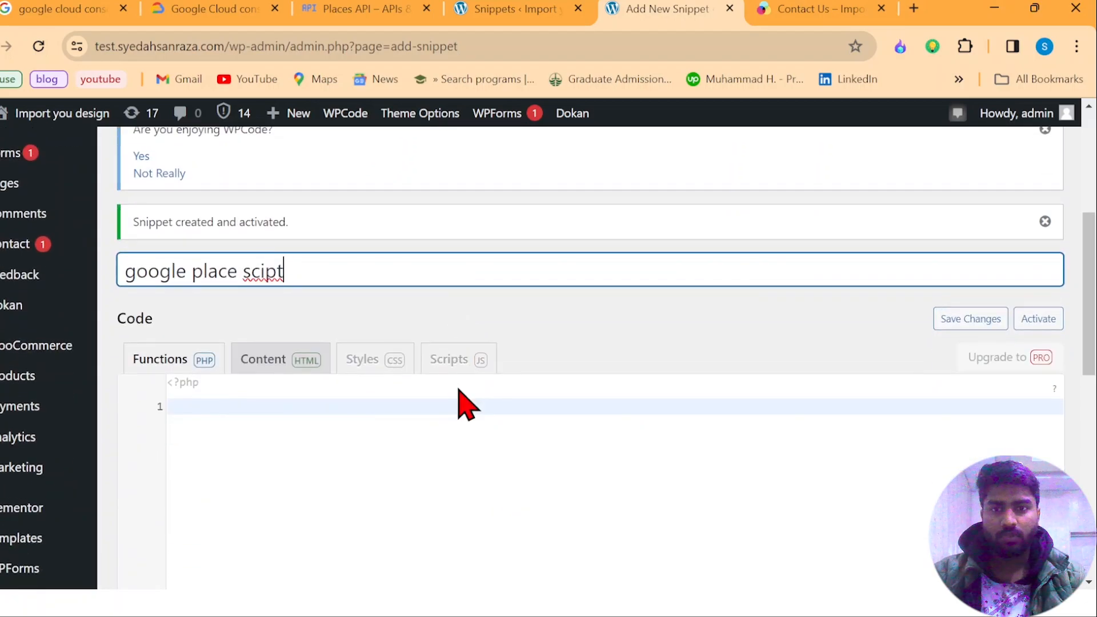
left_click(263, 359)
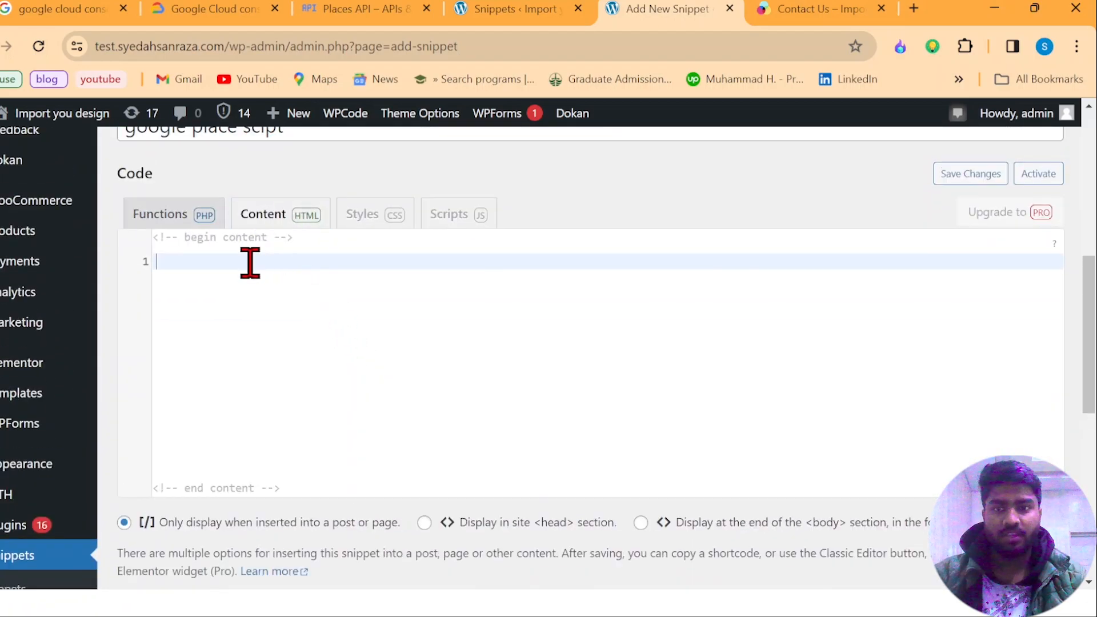
mouse_move(297, 521)
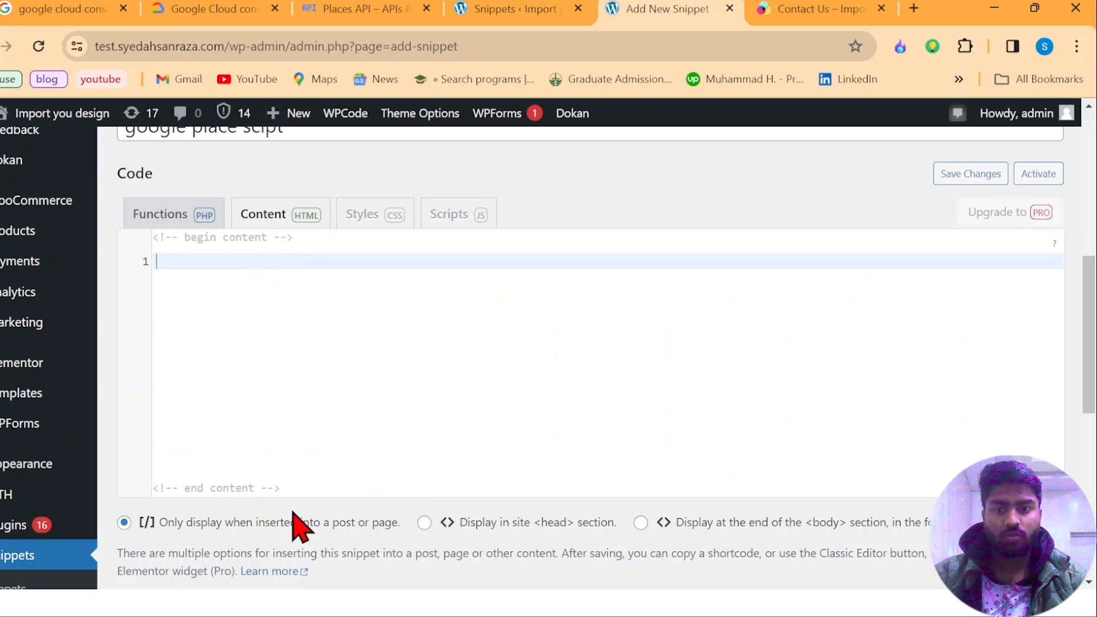
mouse_move(304, 445)
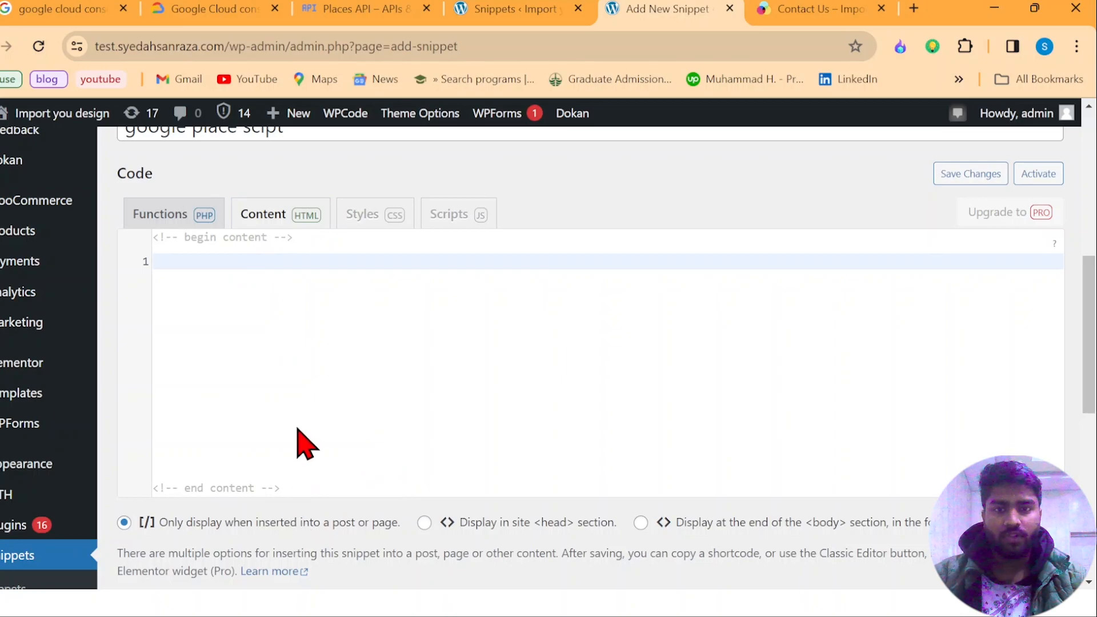
- Enter the Places autocomplete <script> and set it to display at the end of the <body> section
type("<script>")
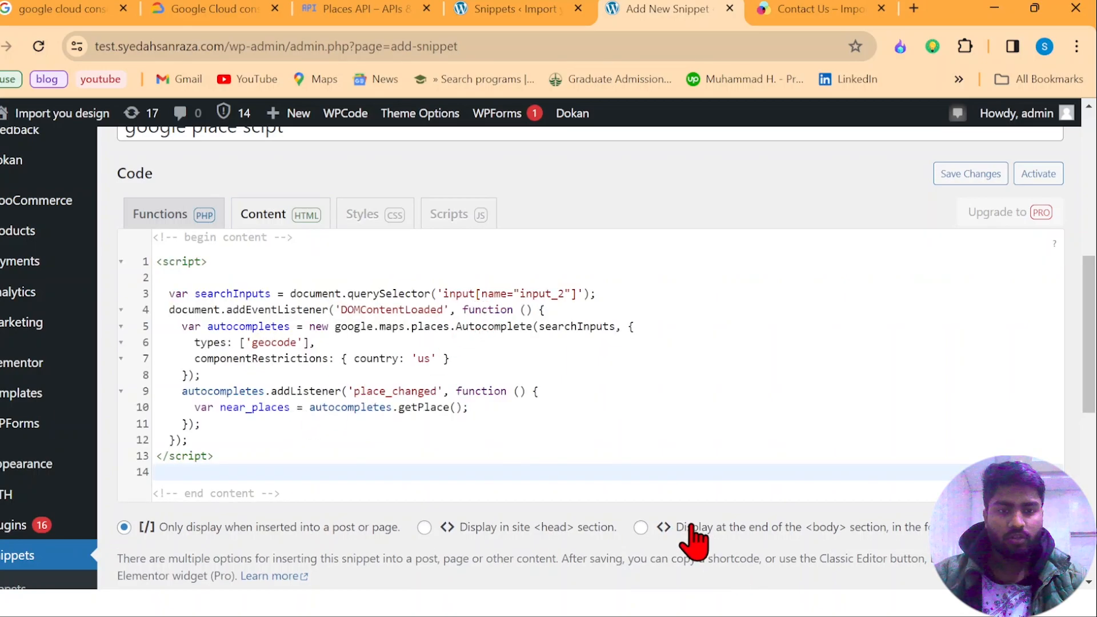
left_click(640, 529)
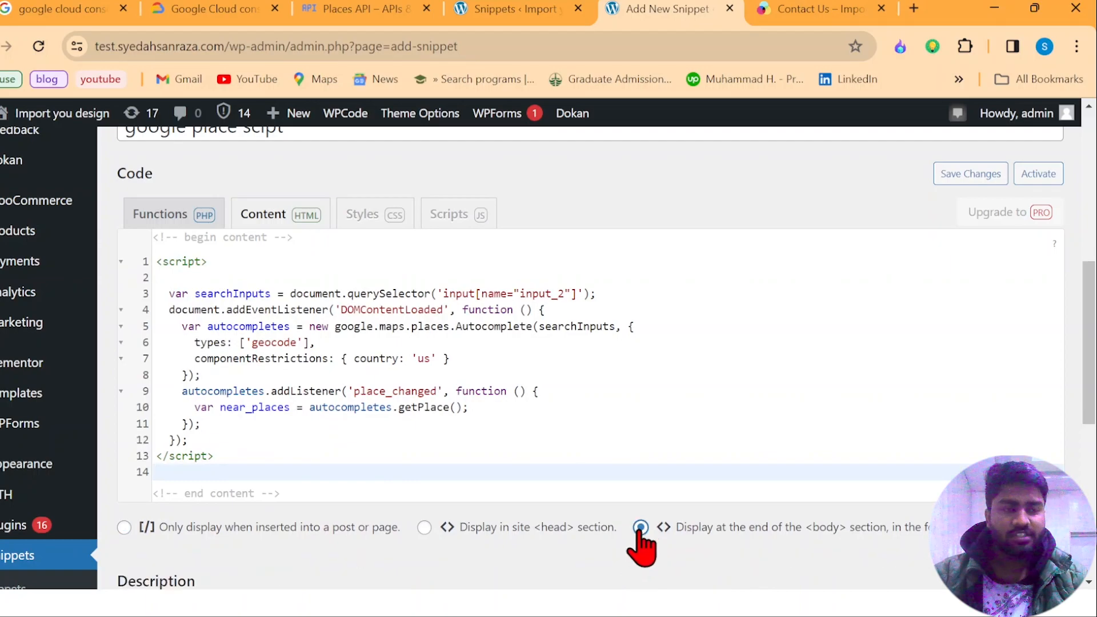
left_click(641, 527)
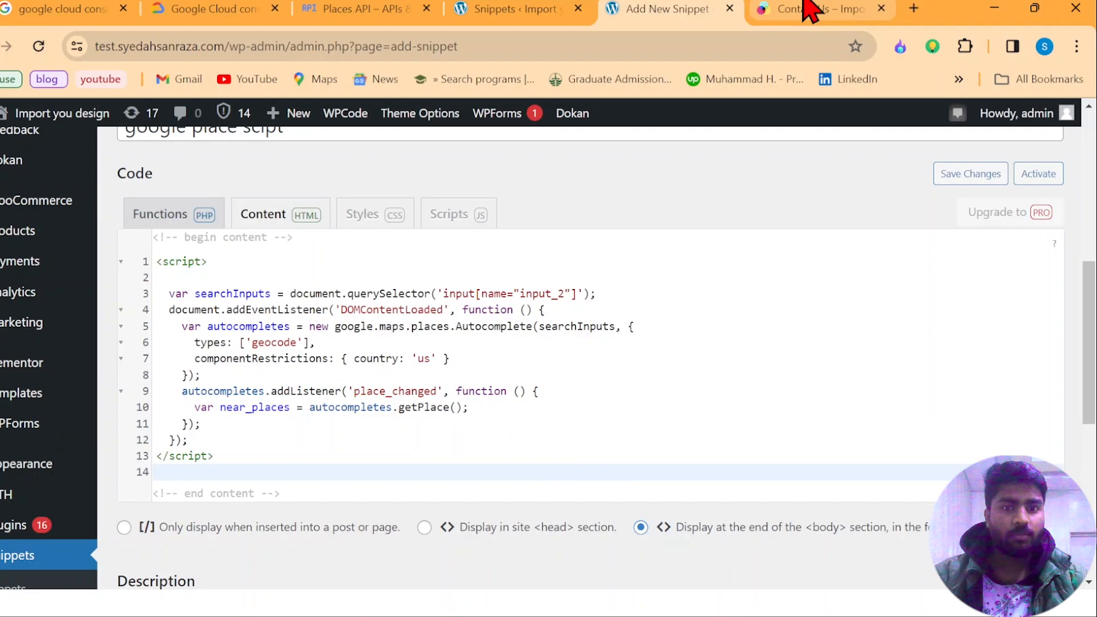
left_click(819, 9)
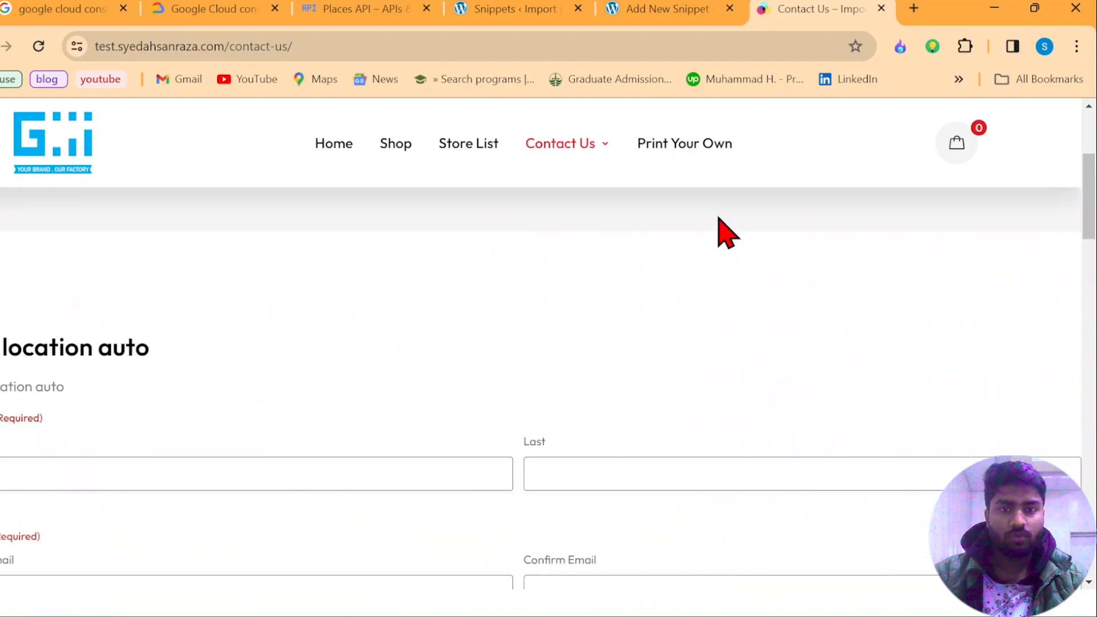
- Inspect the Contact Us form's Subject field in DevTools to find its input name 'subject'
scroll("down", 3)
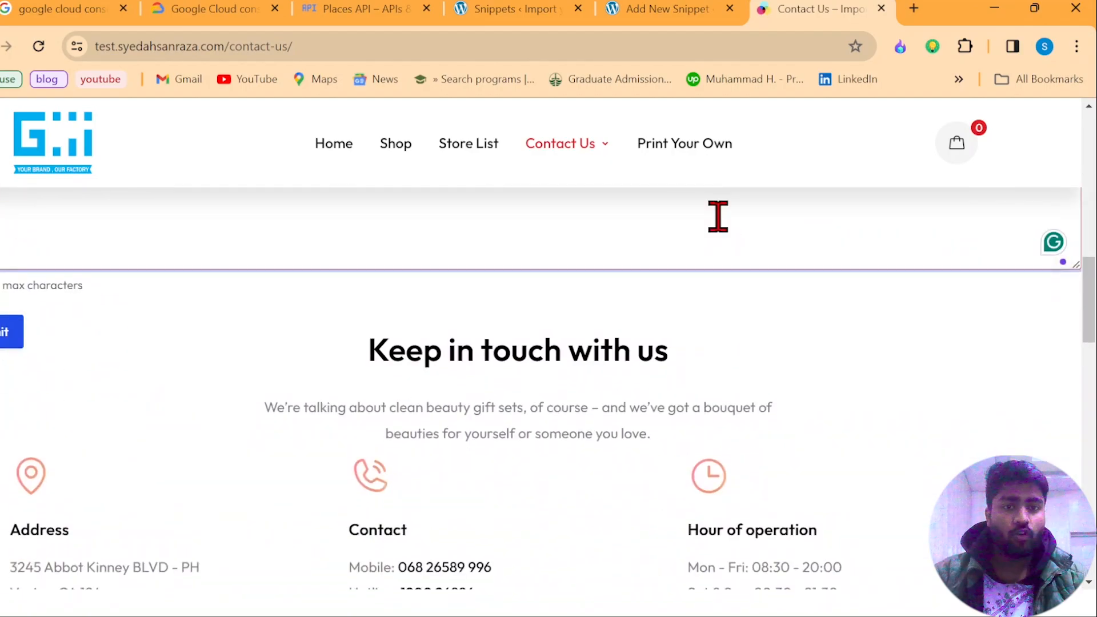
scroll("up", 3)
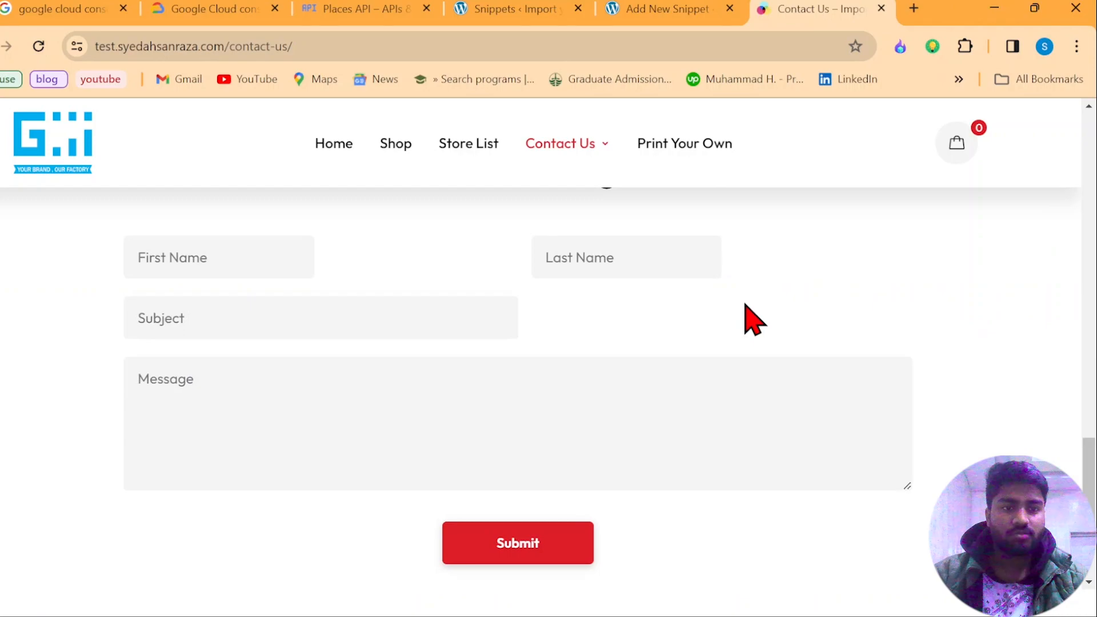
mouse_move(713, 549)
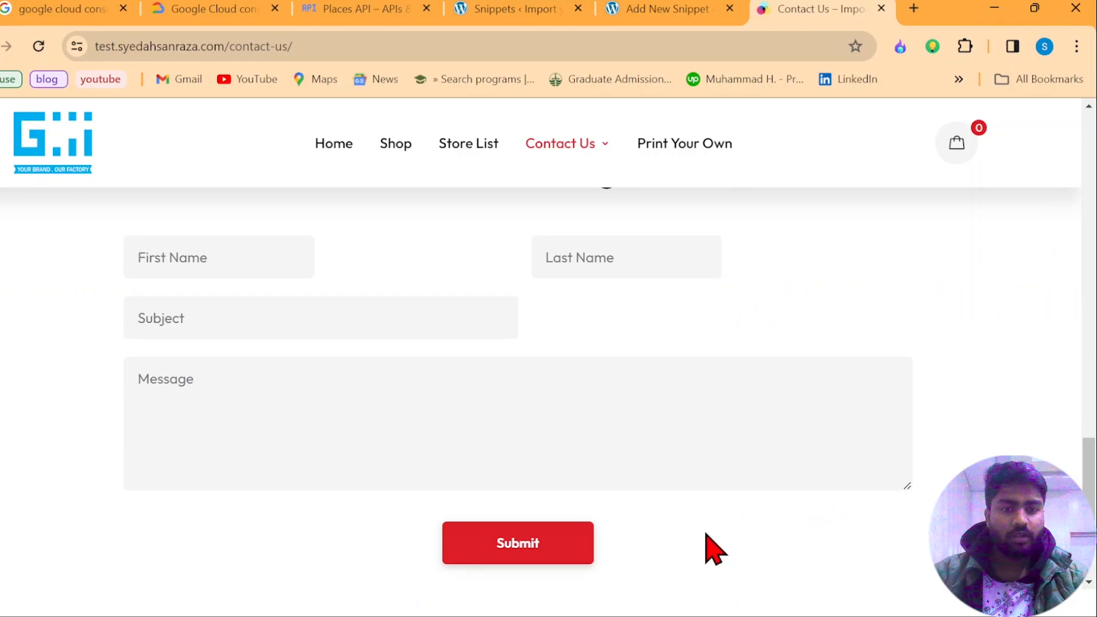
scroll("up", 3)
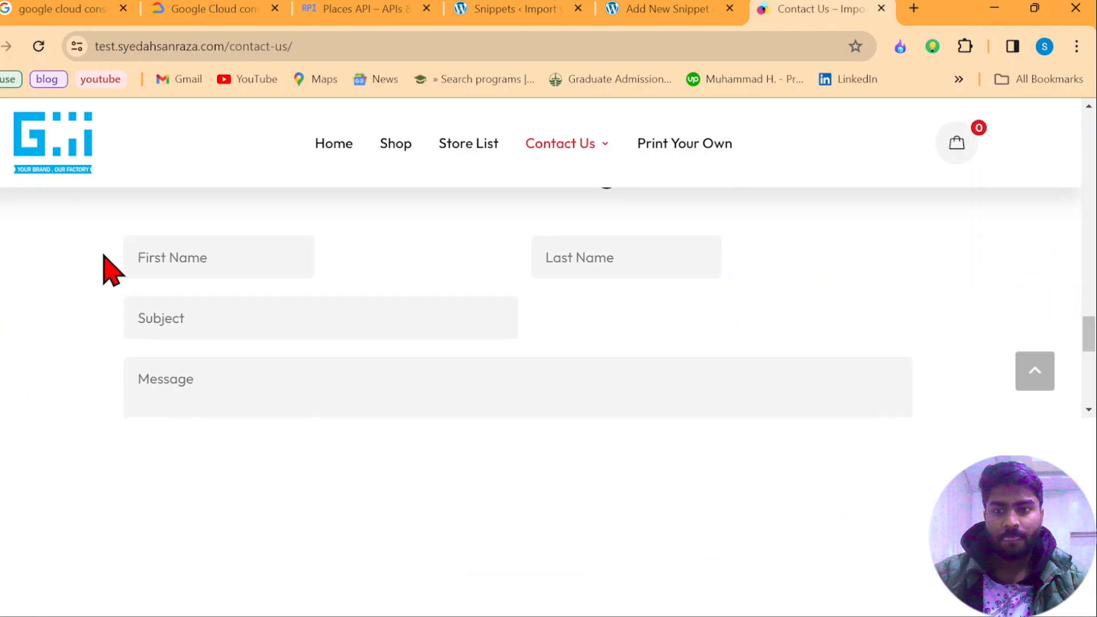
key("F12")
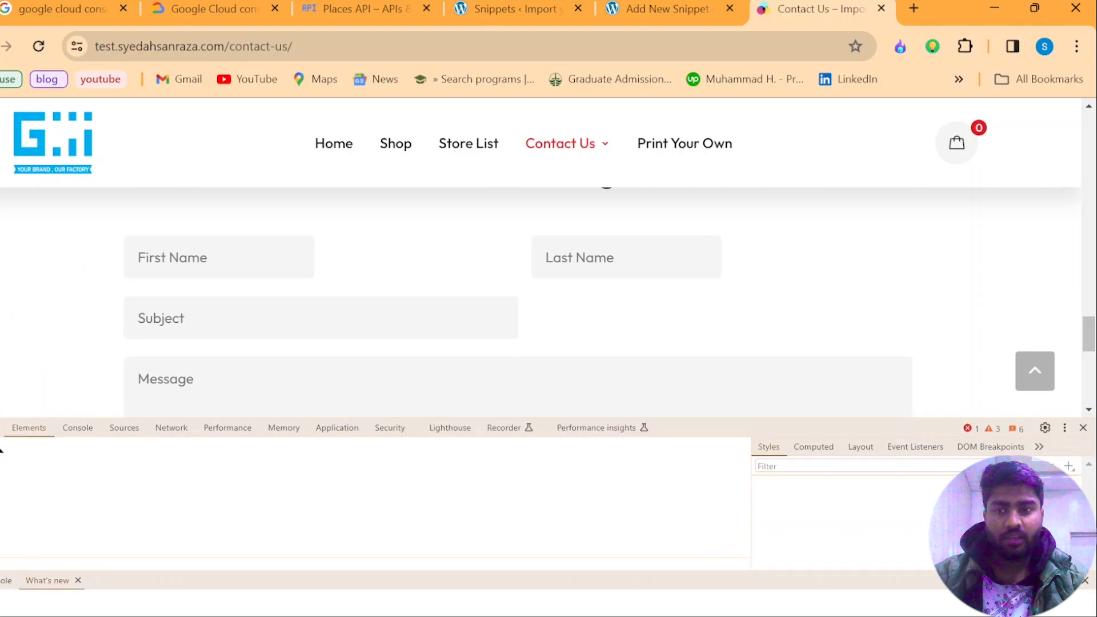
mouse_move(8, 439)
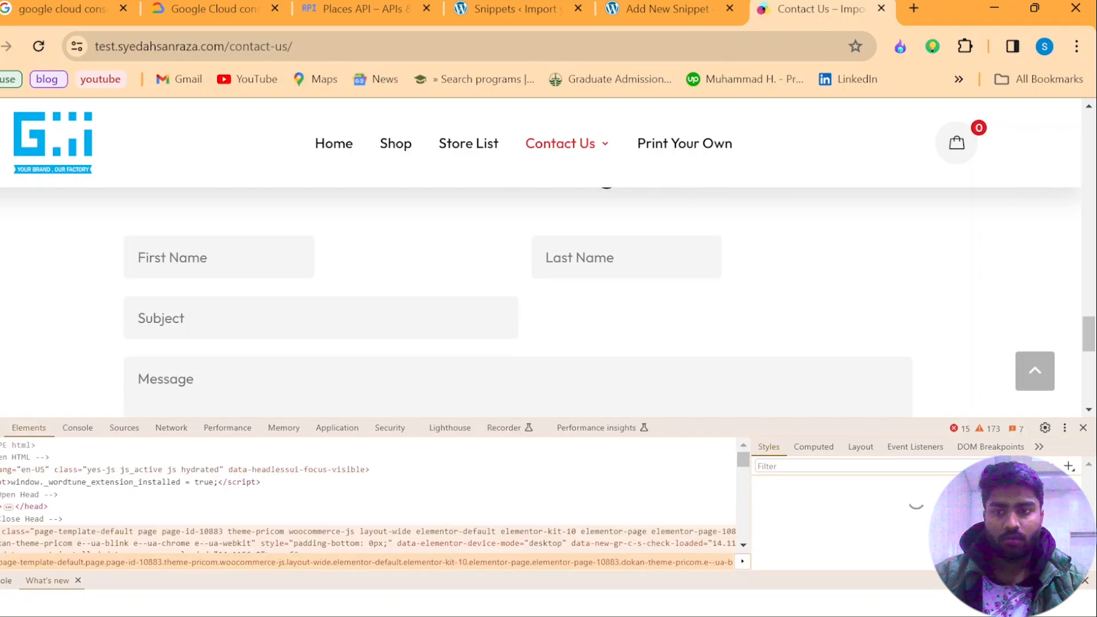
left_click(218, 257)
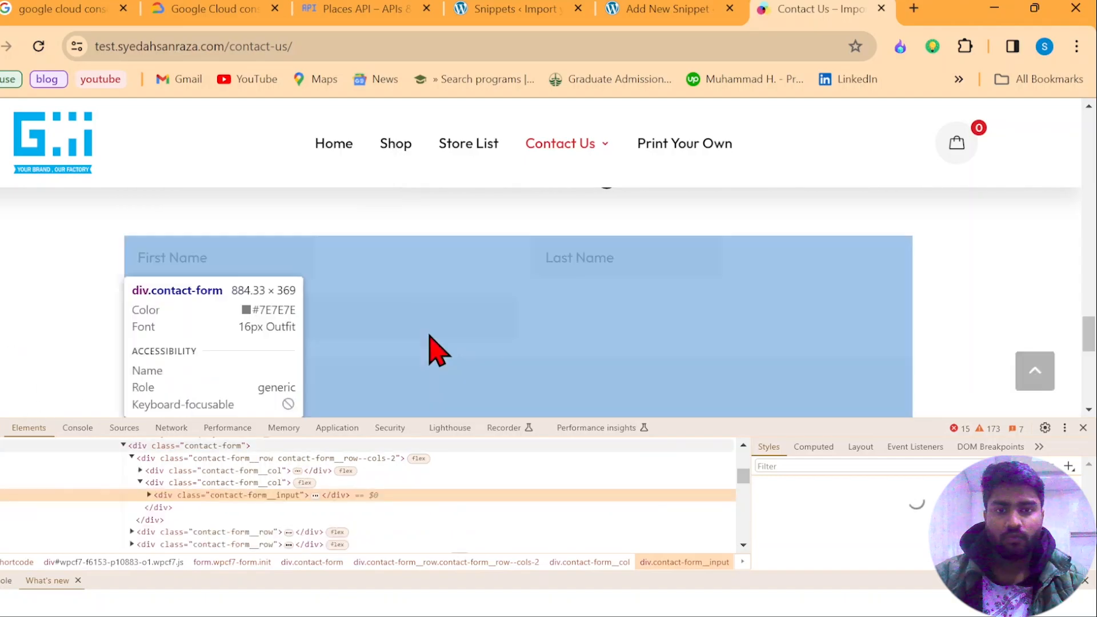
mouse_move(385, 319)
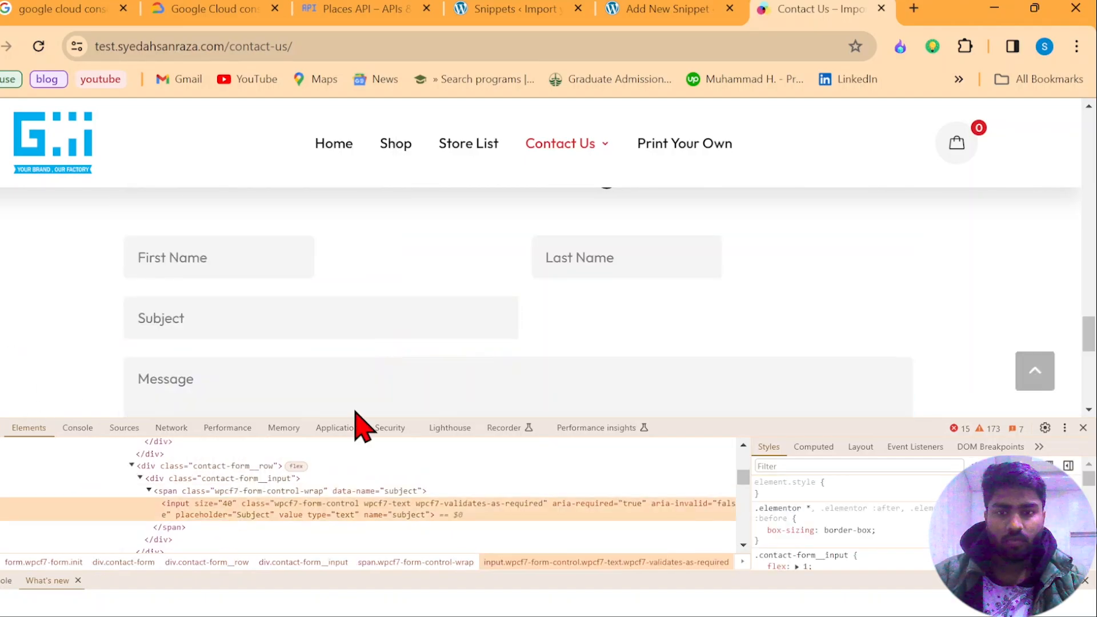
mouse_move(413, 533)
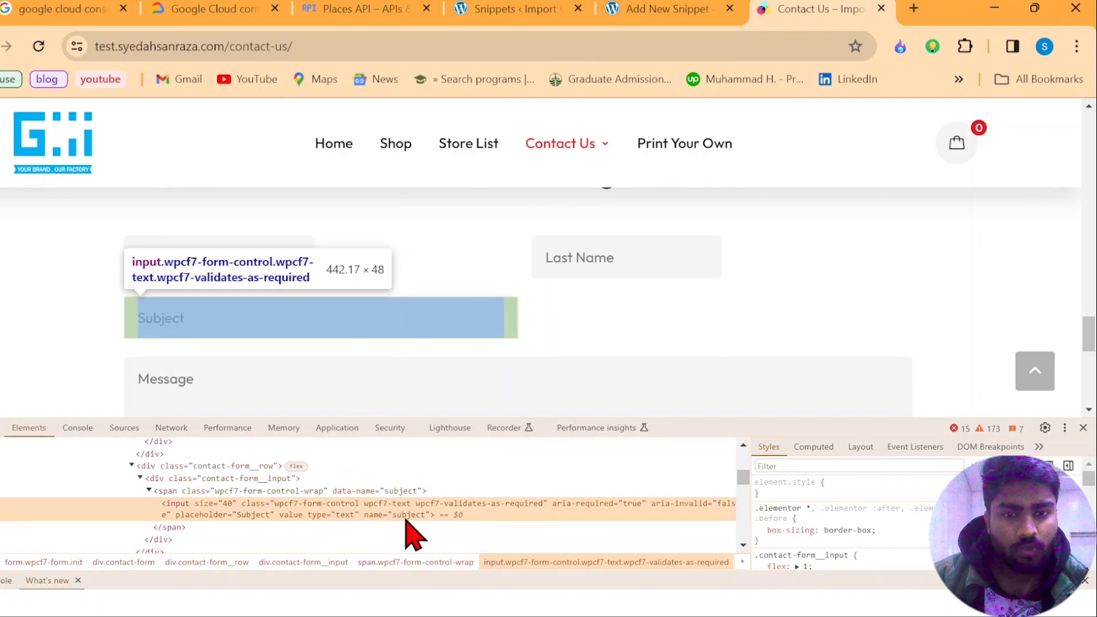
mouse_move(479, 539)
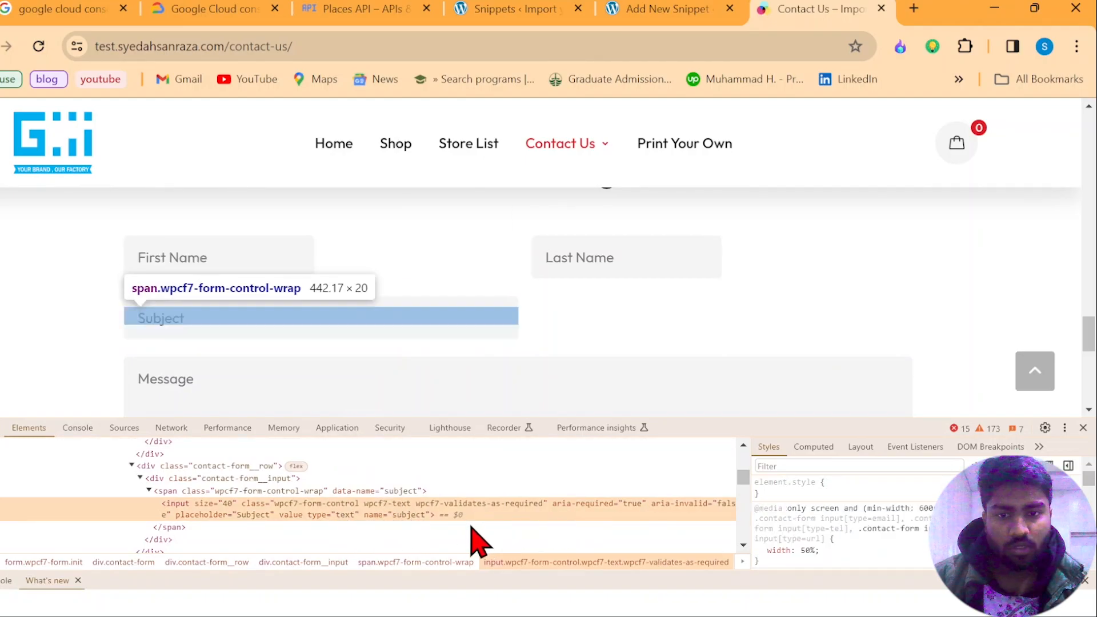
mouse_move(413, 518)
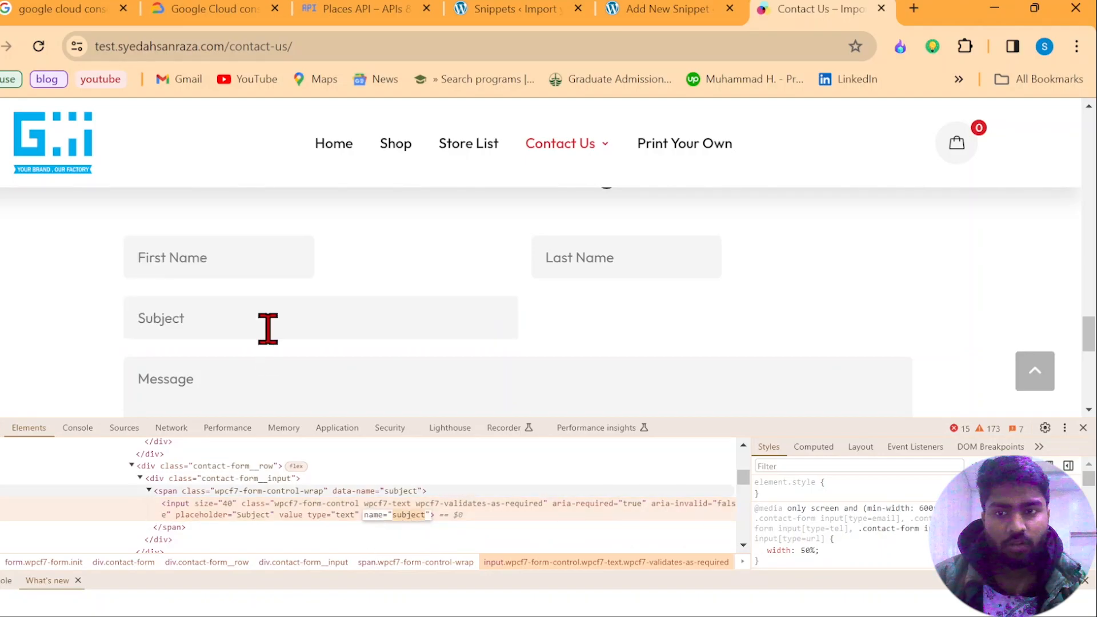
mouse_move(658, 8)
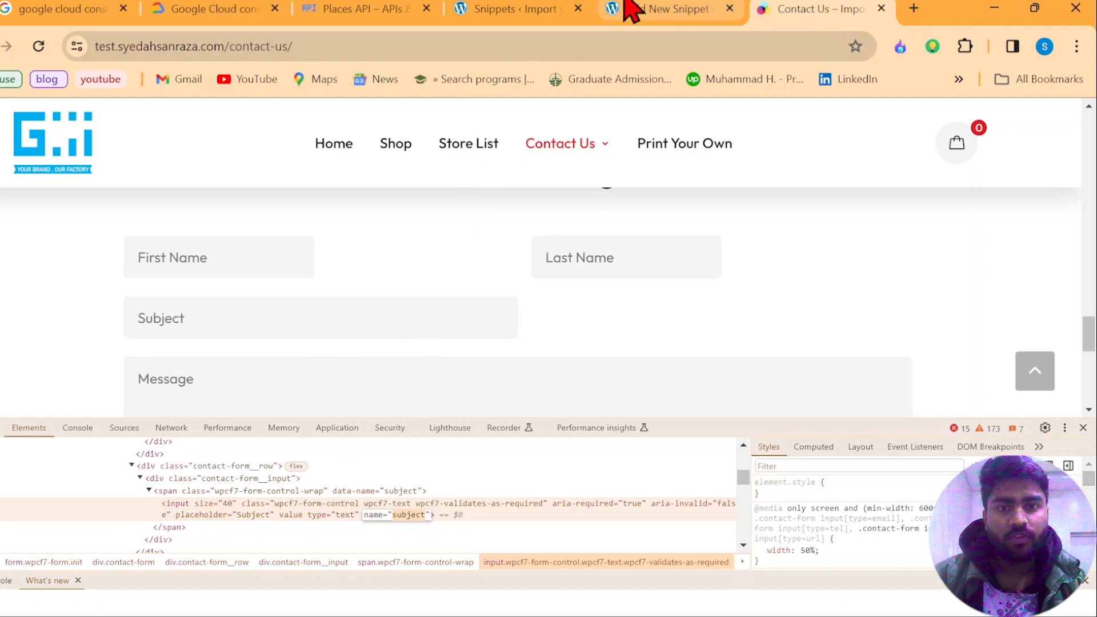
- Change the snippet's querySelector field name from input_2 to 'subject', keep footer output, and save it
left_click(666, 8)
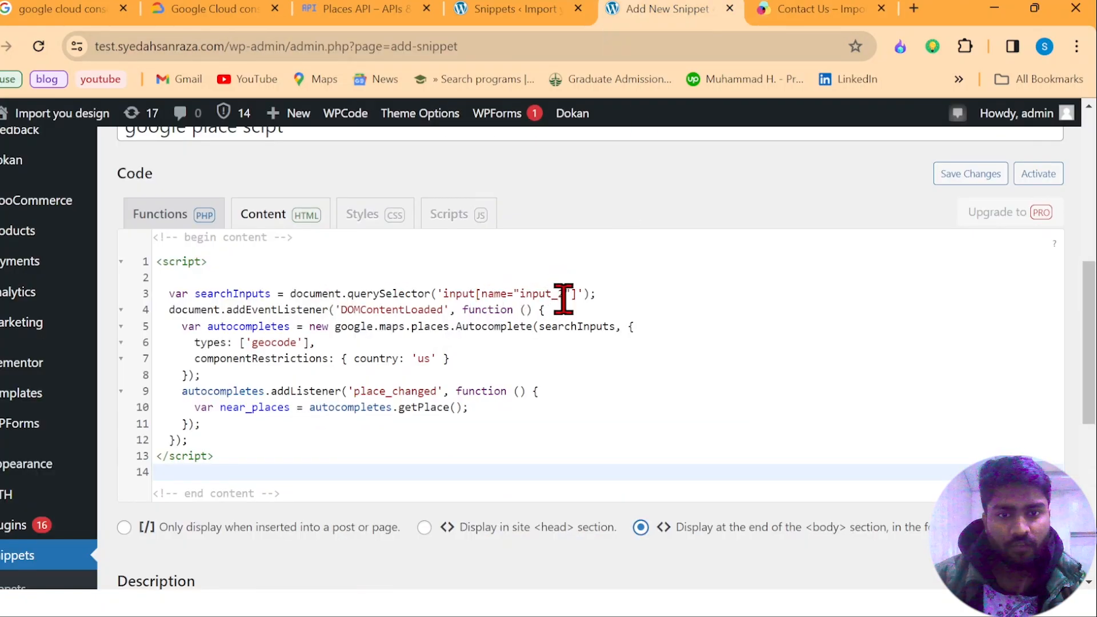
double_click(537, 294)
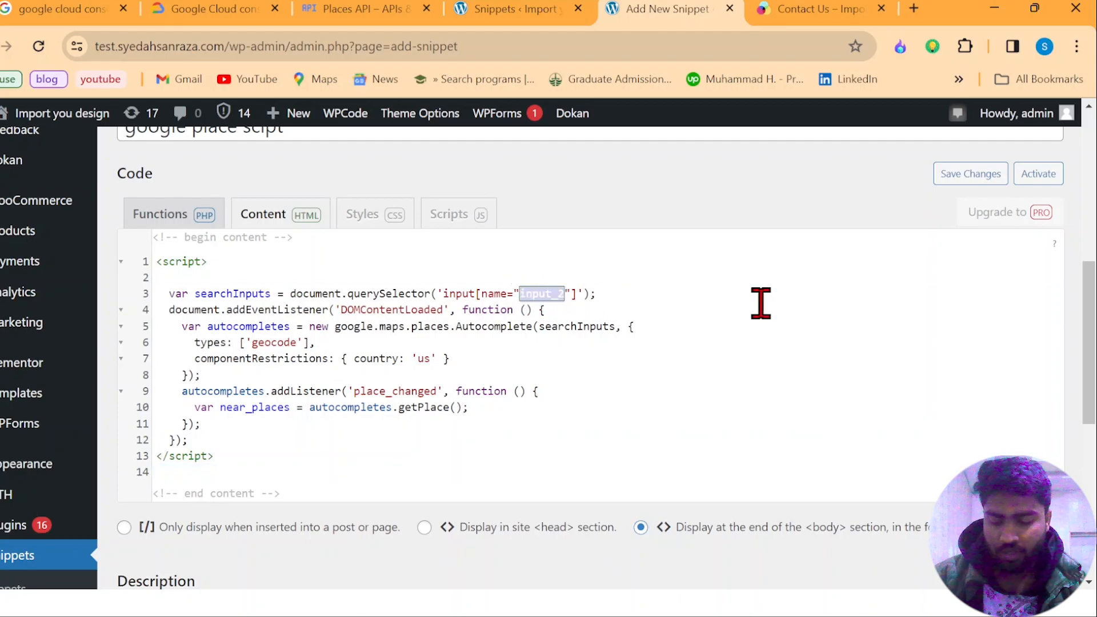
type("subject")
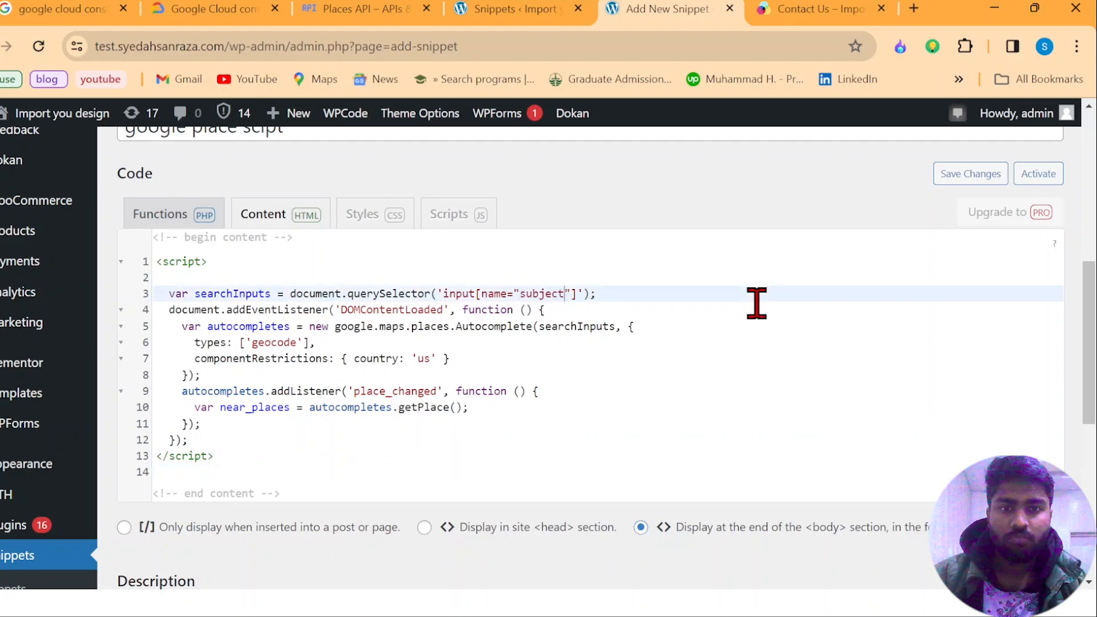
scroll("down", 3)
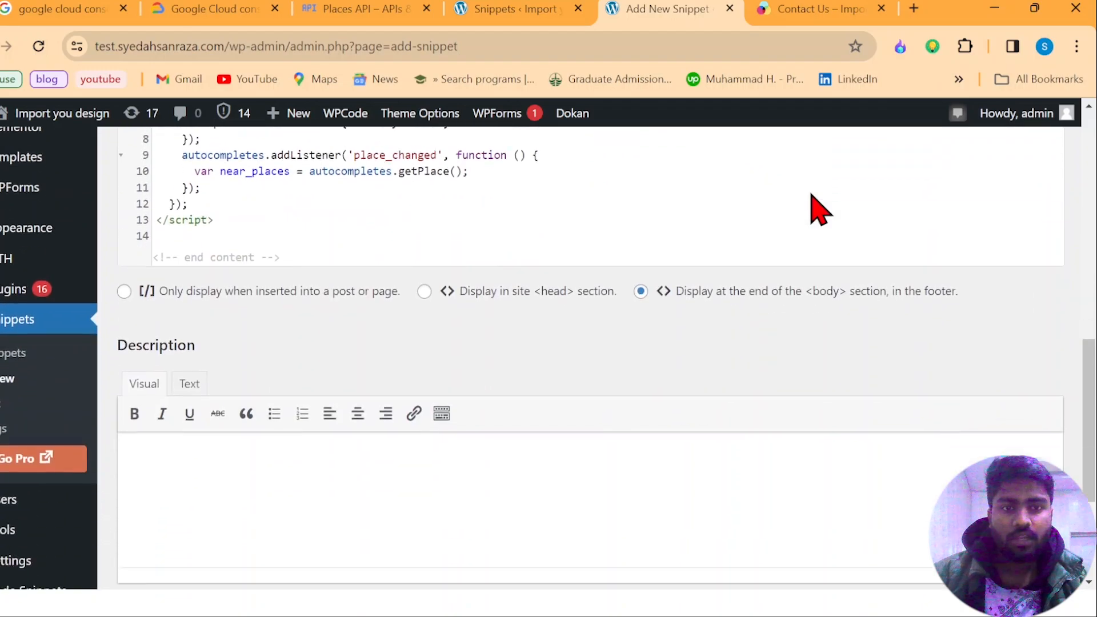
scroll("up", 3)
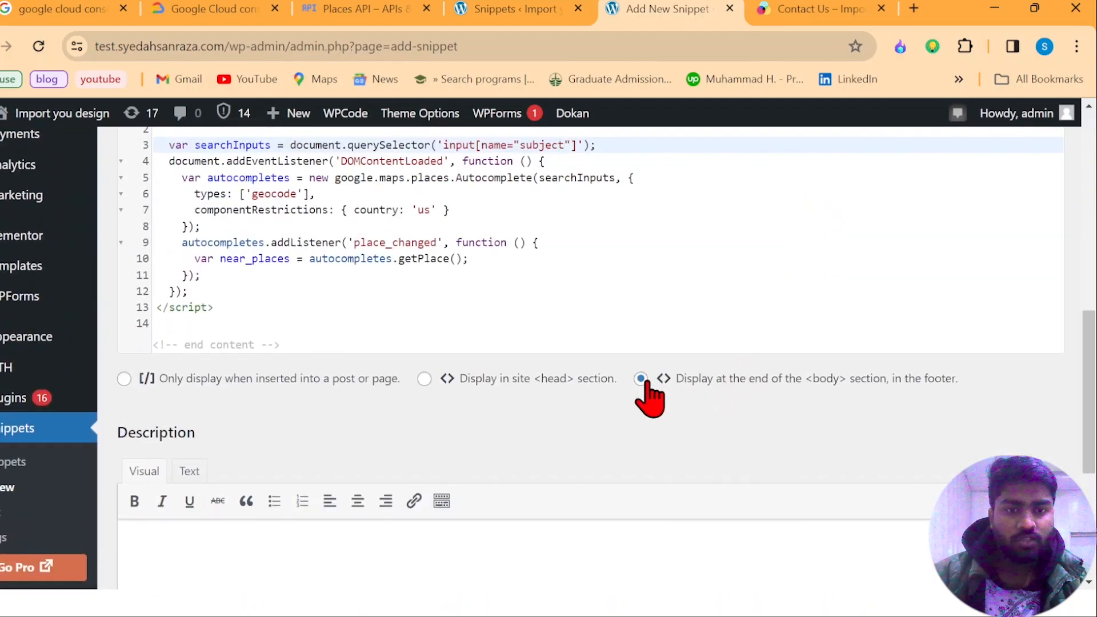
scroll("down", 3)
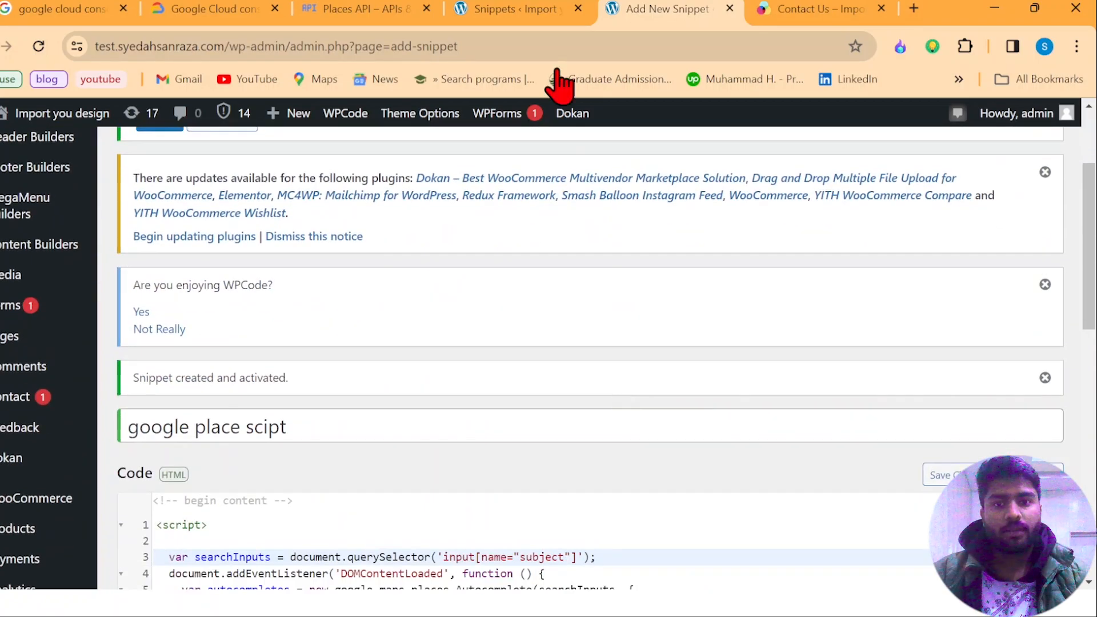
left_click(515, 8)
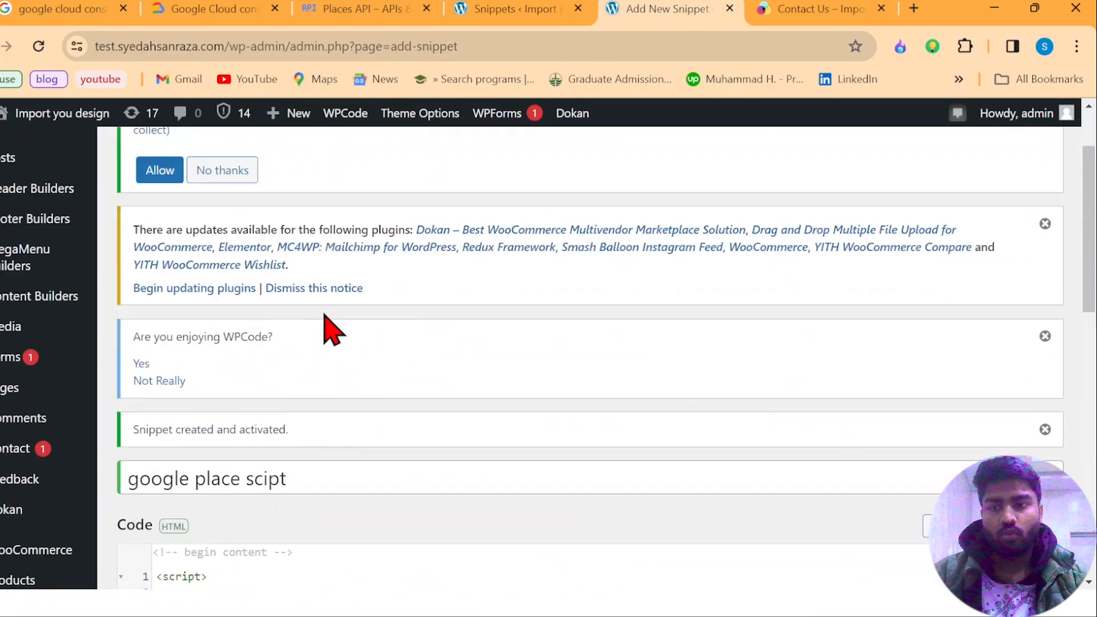
scroll("down", 3)
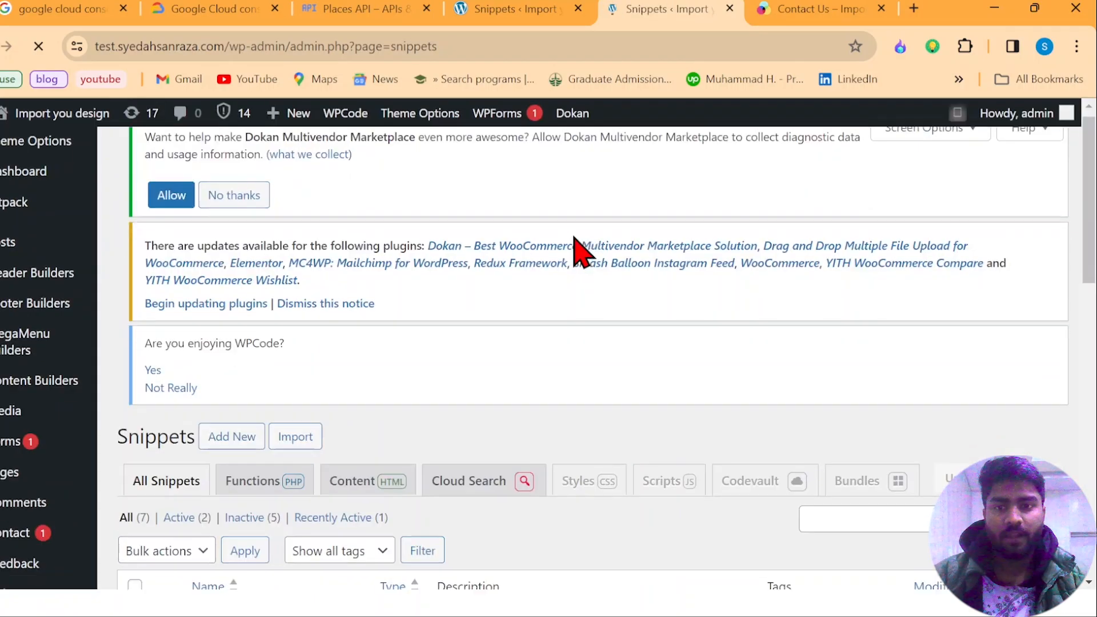
- Deactivate 'place key google', activate 'place key', and return to the Contact Us page
scroll("down", 3)
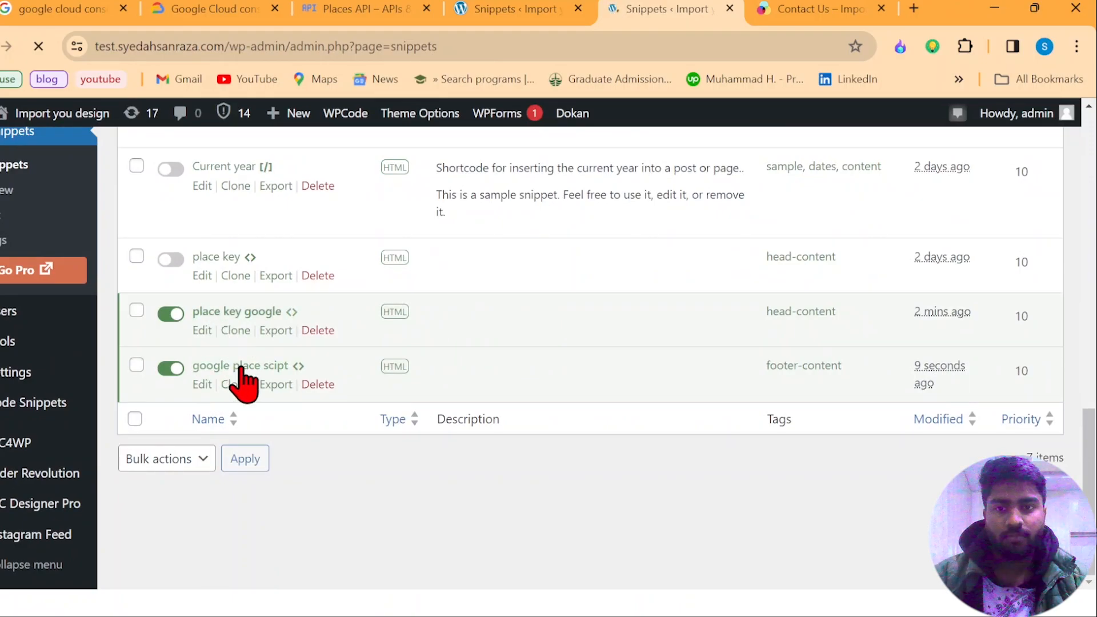
mouse_move(251, 326)
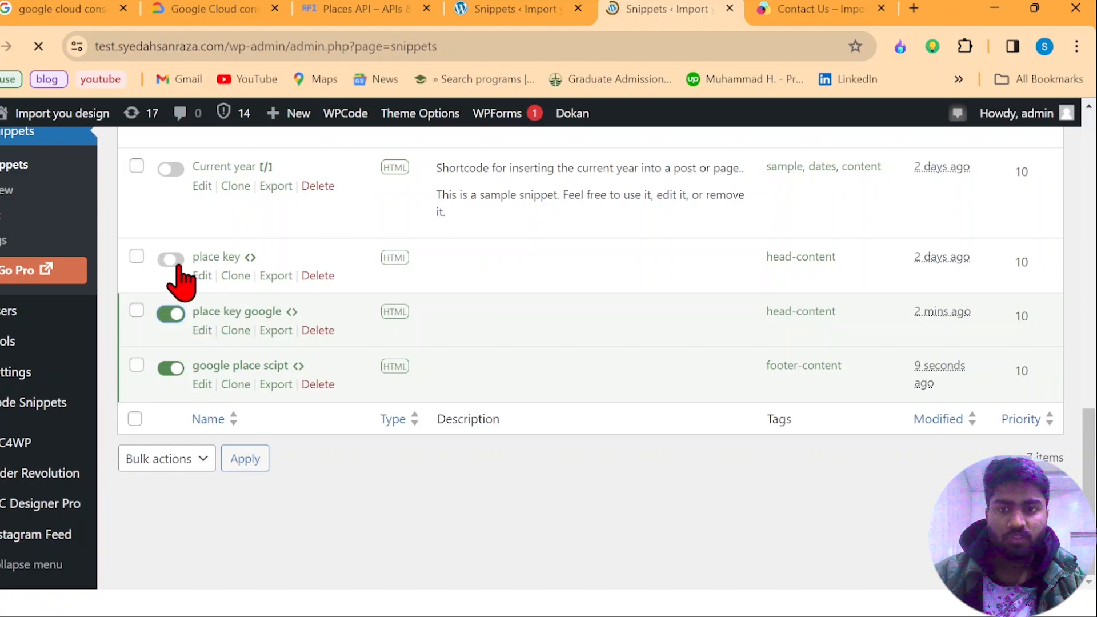
left_click(170, 313)
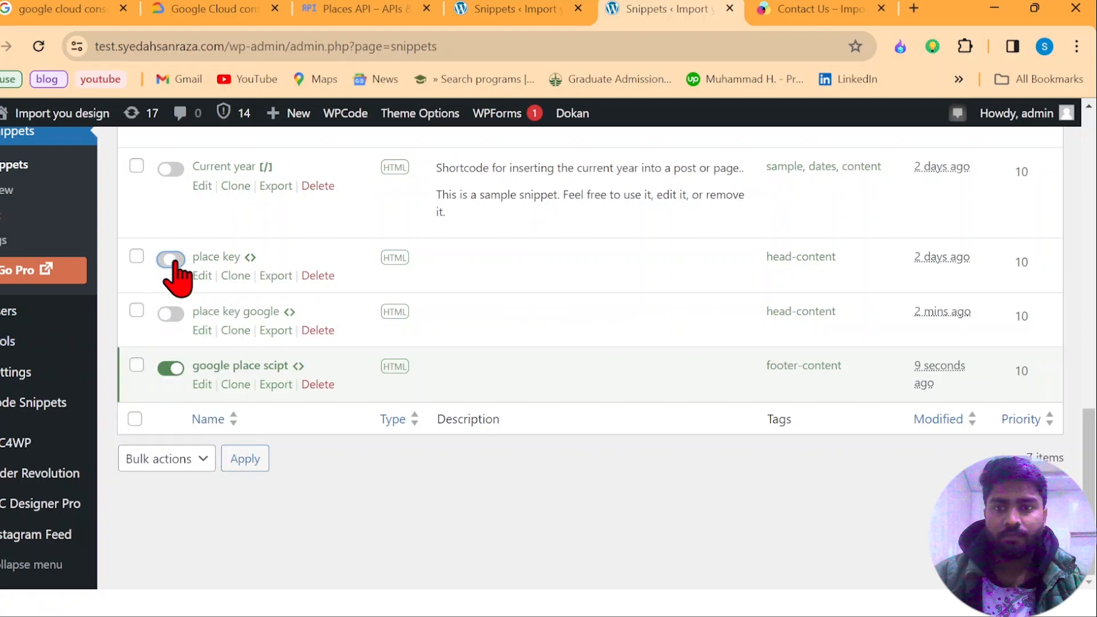
left_click(169, 267)
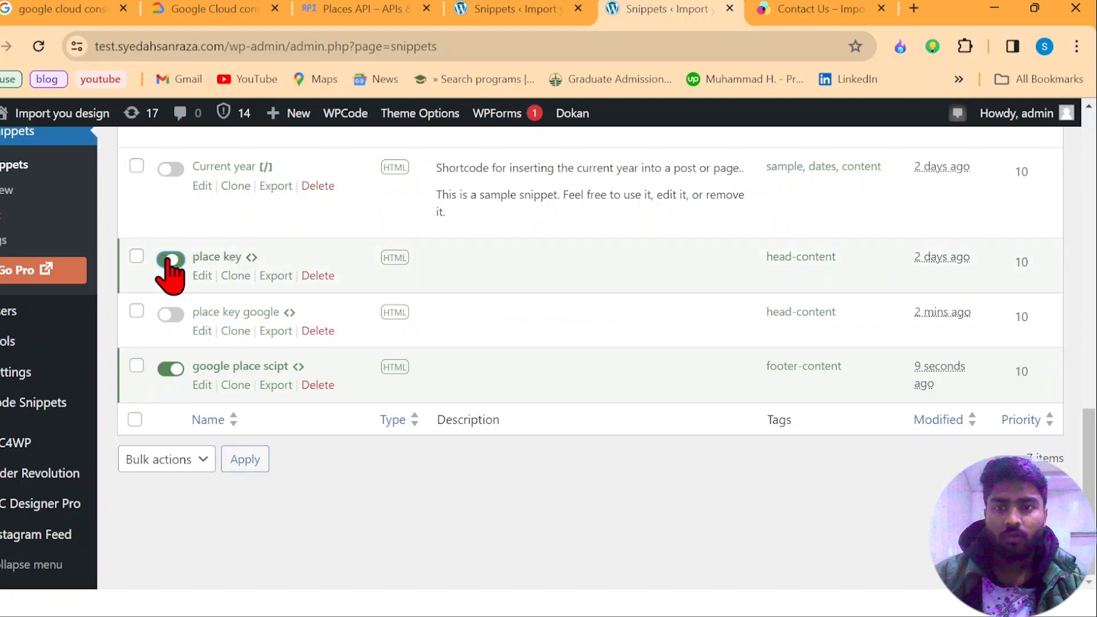
left_click(169, 257)
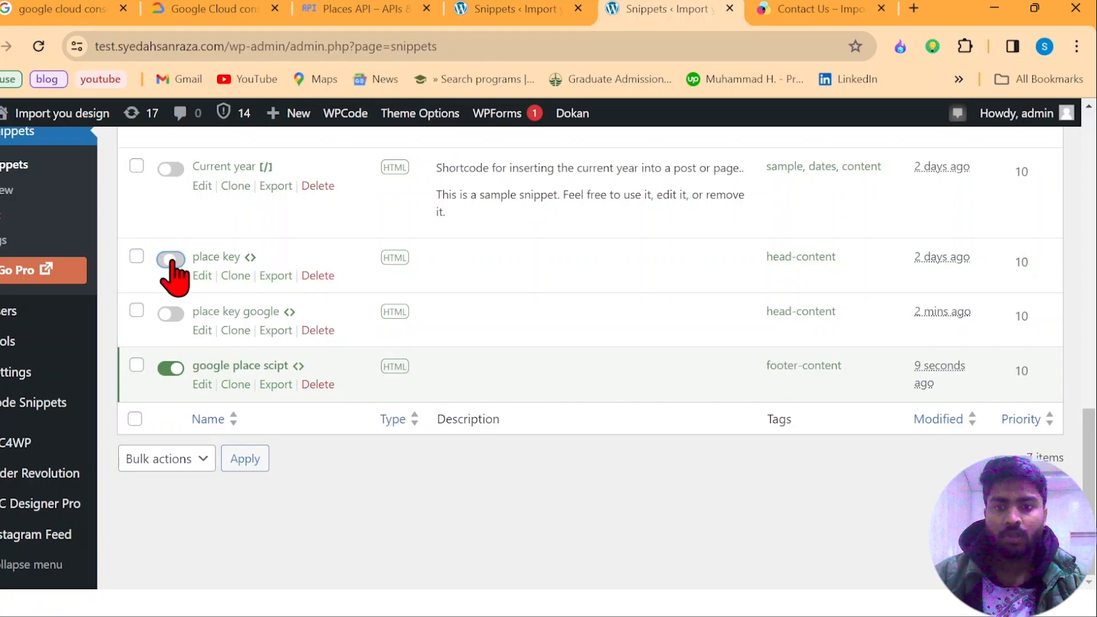
left_click(171, 258)
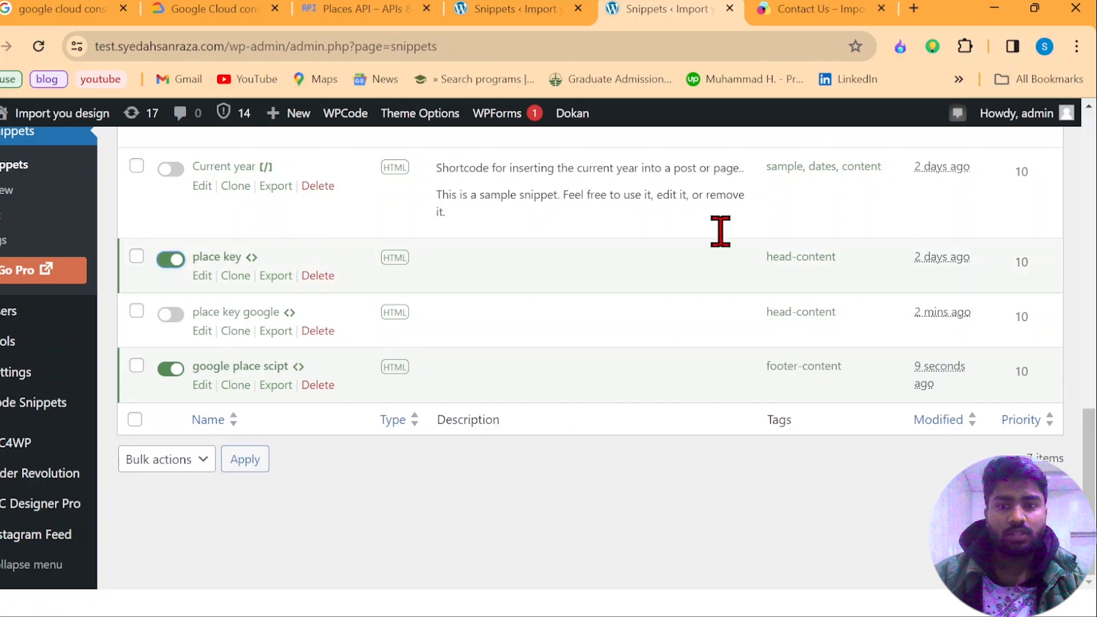
left_click(812, 8)
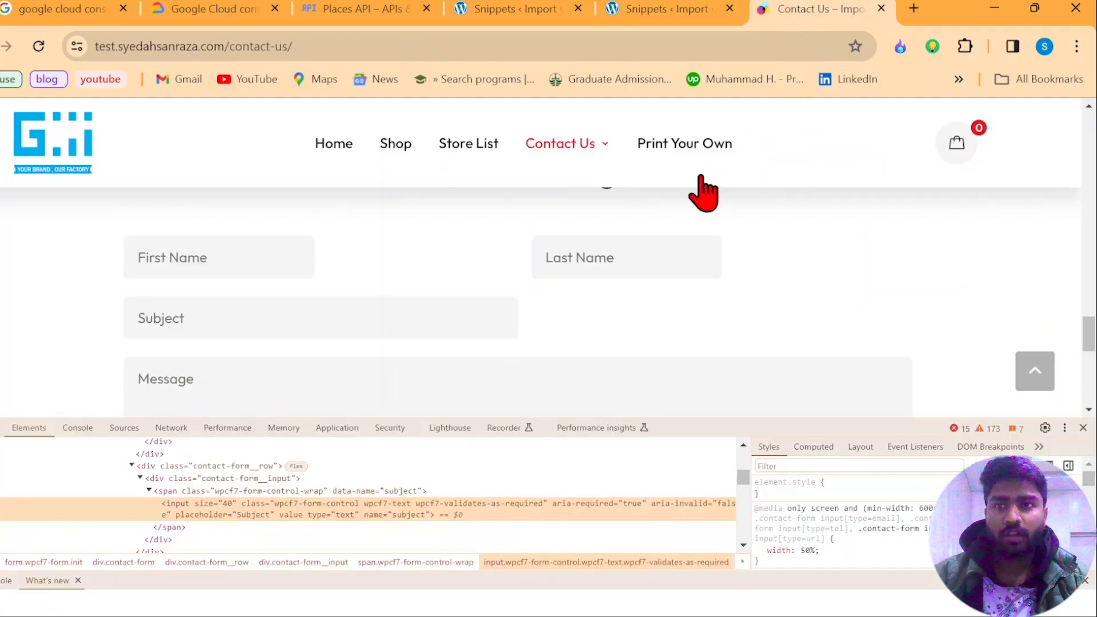
- Reload Contact Us, enter usa then new in Subject, and choose New Orleans, LA, USA from suggestions
left_click(39, 46)
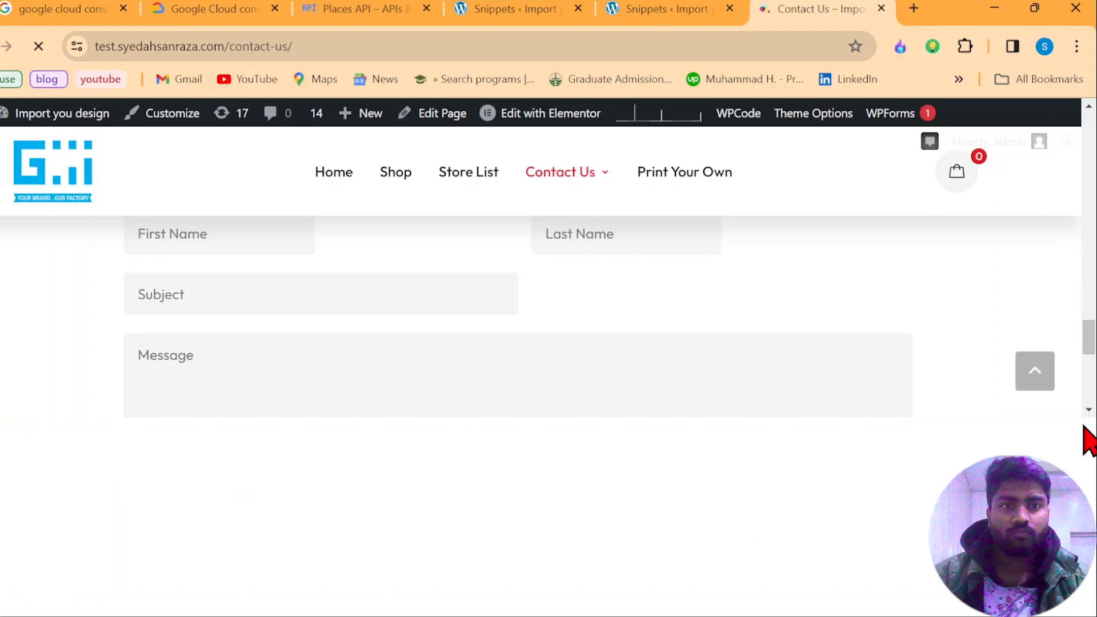
mouse_move(1074, 444)
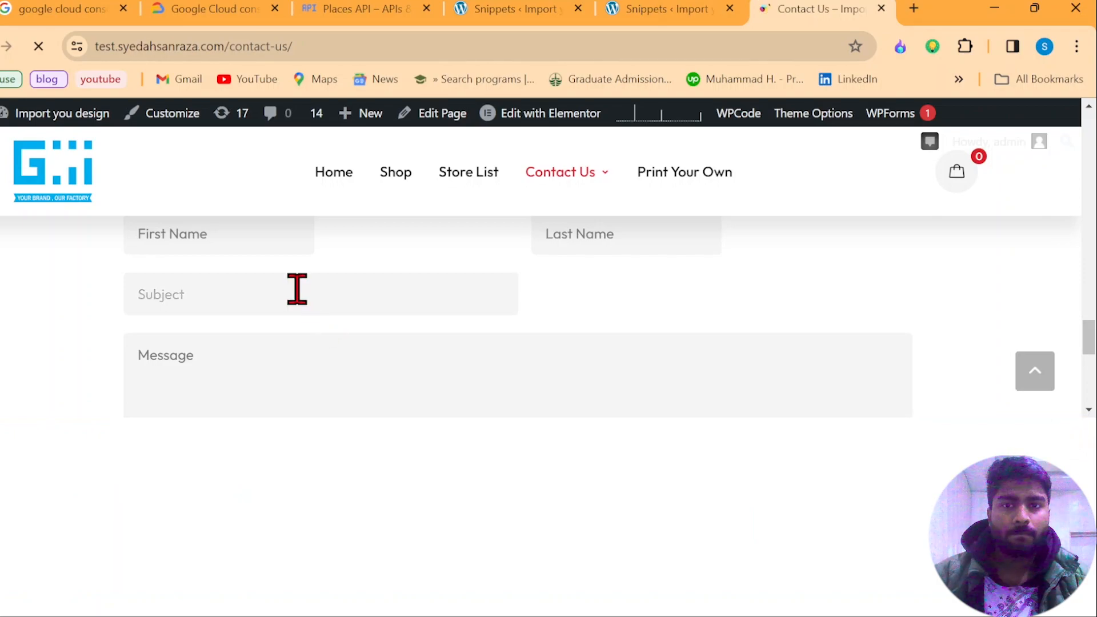
scroll("down", 3)
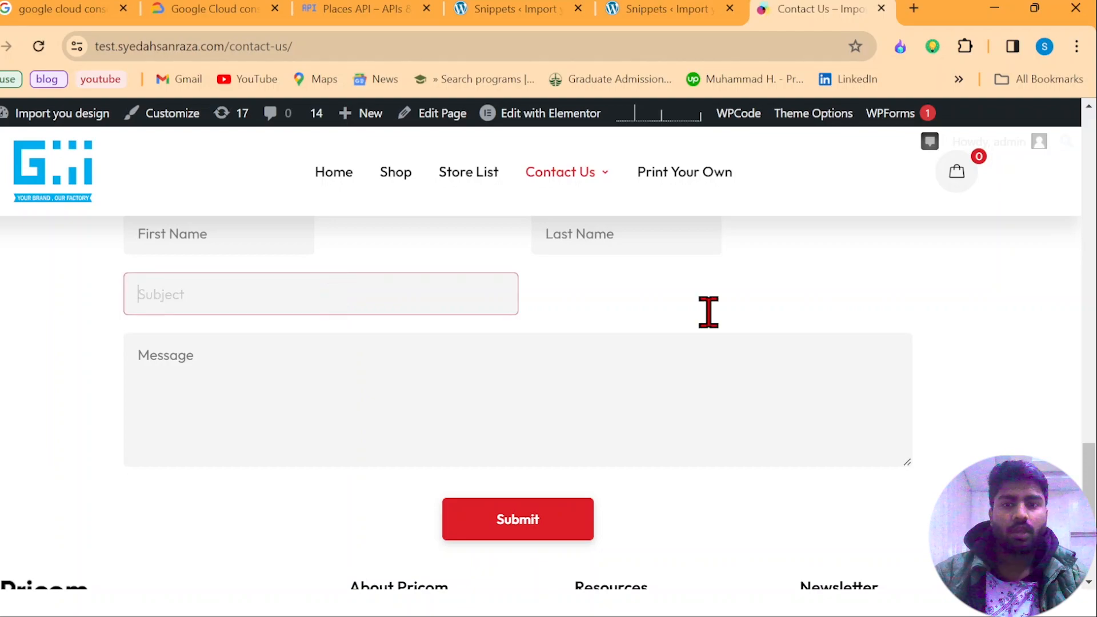
mouse_move(396, 292)
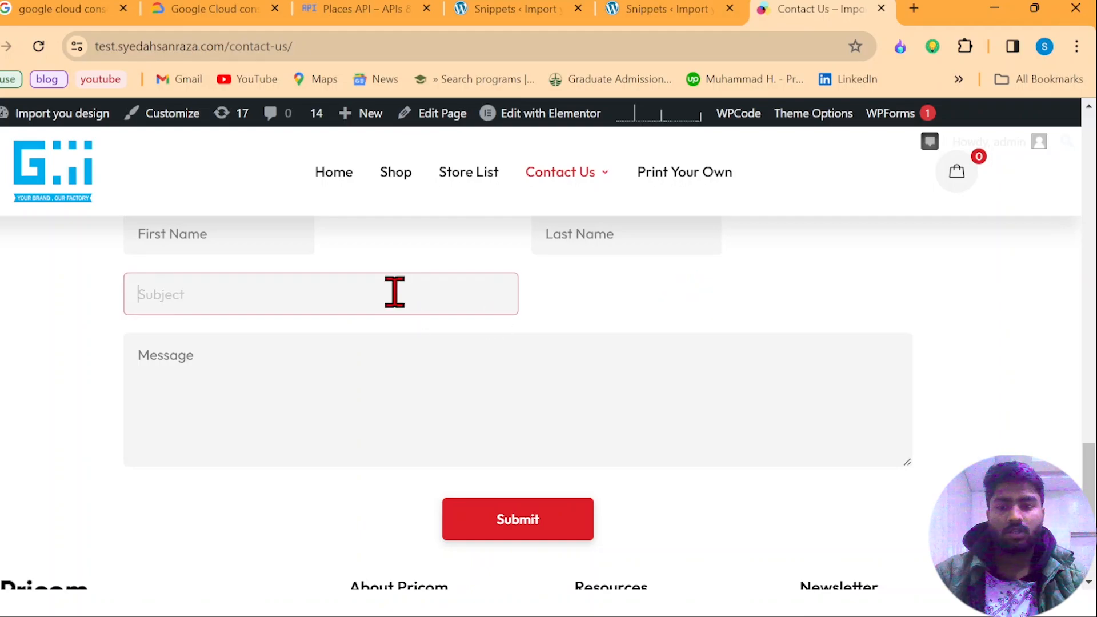
type("usa")
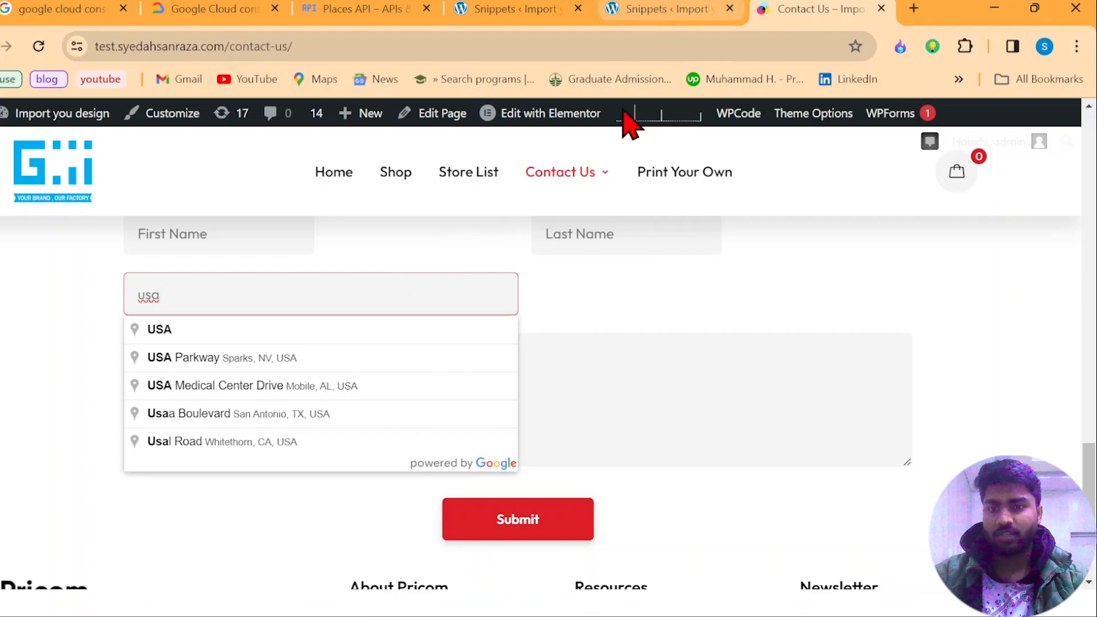
mouse_move(263, 340)
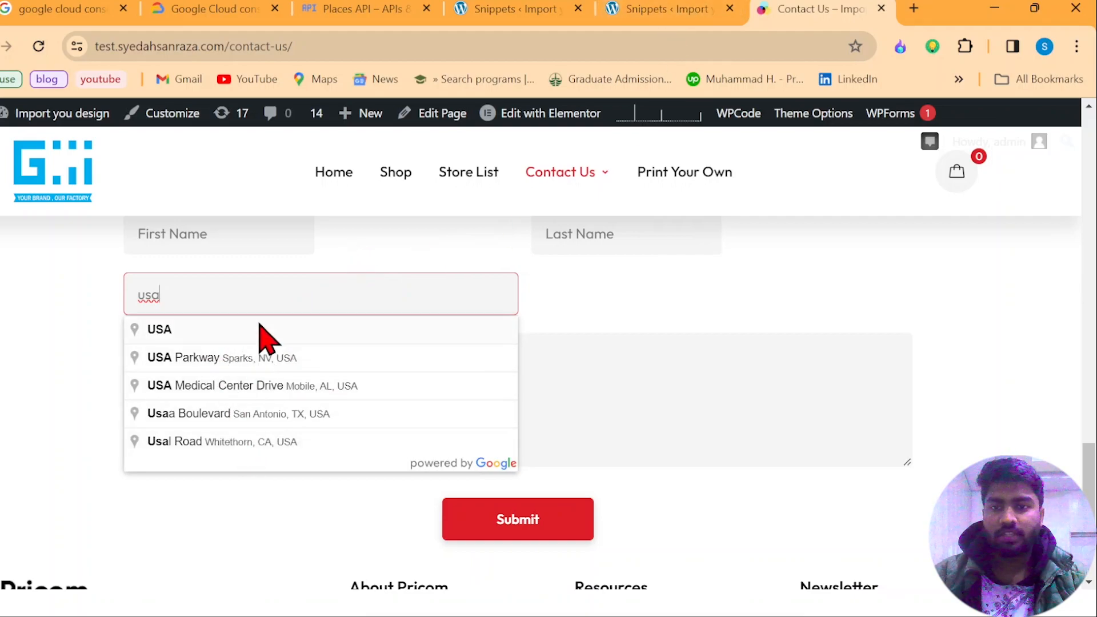
mouse_move(251, 403)
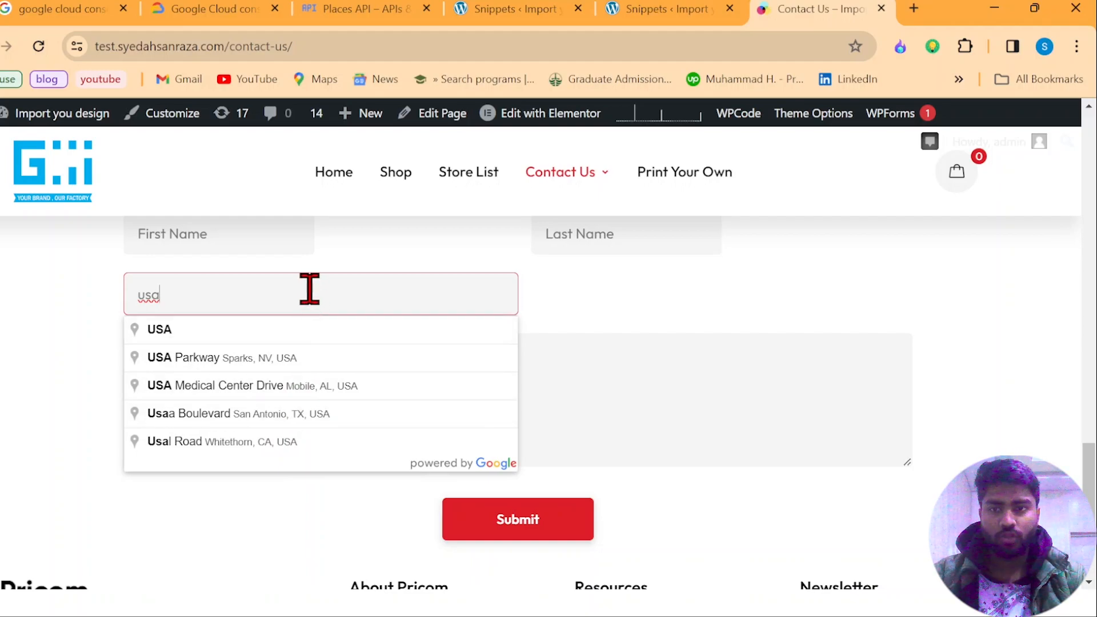
type("new")
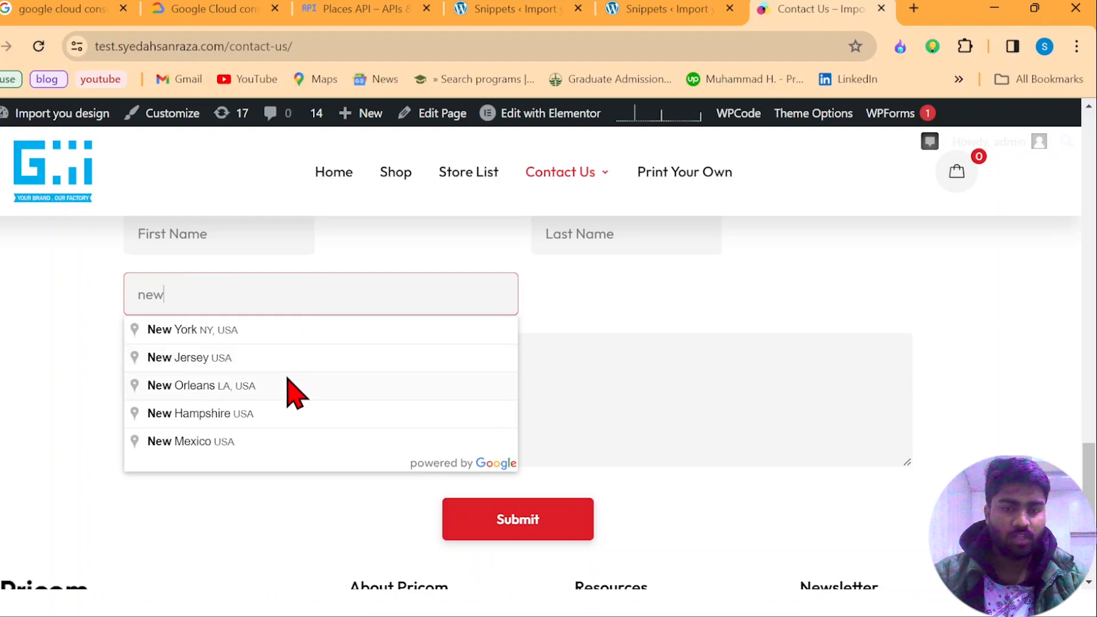
left_click(201, 385)
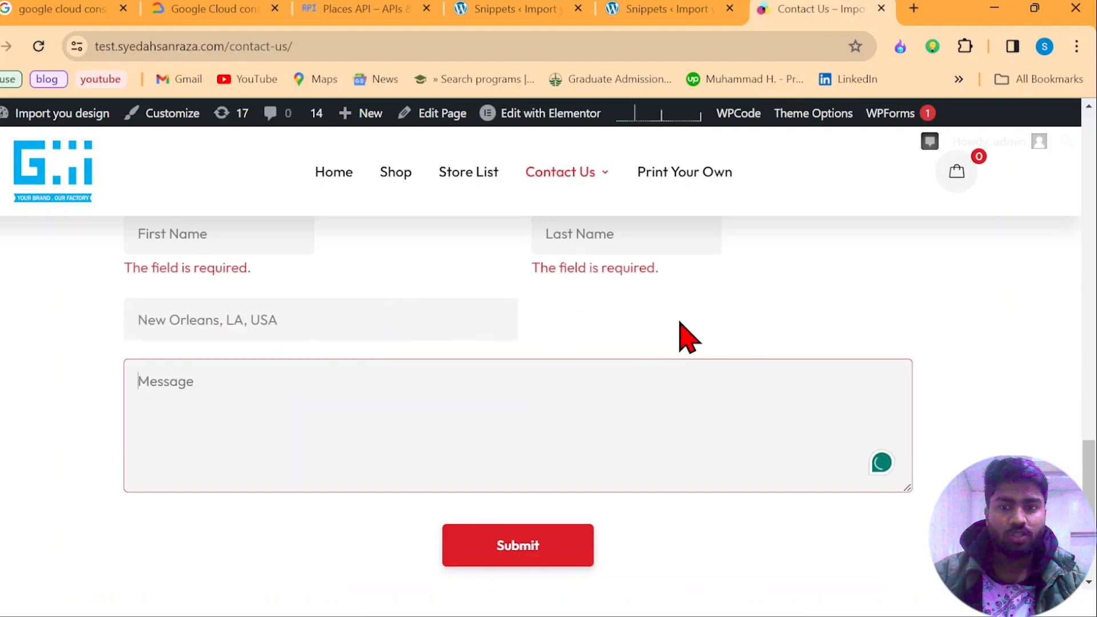
mouse_move(294, 316)
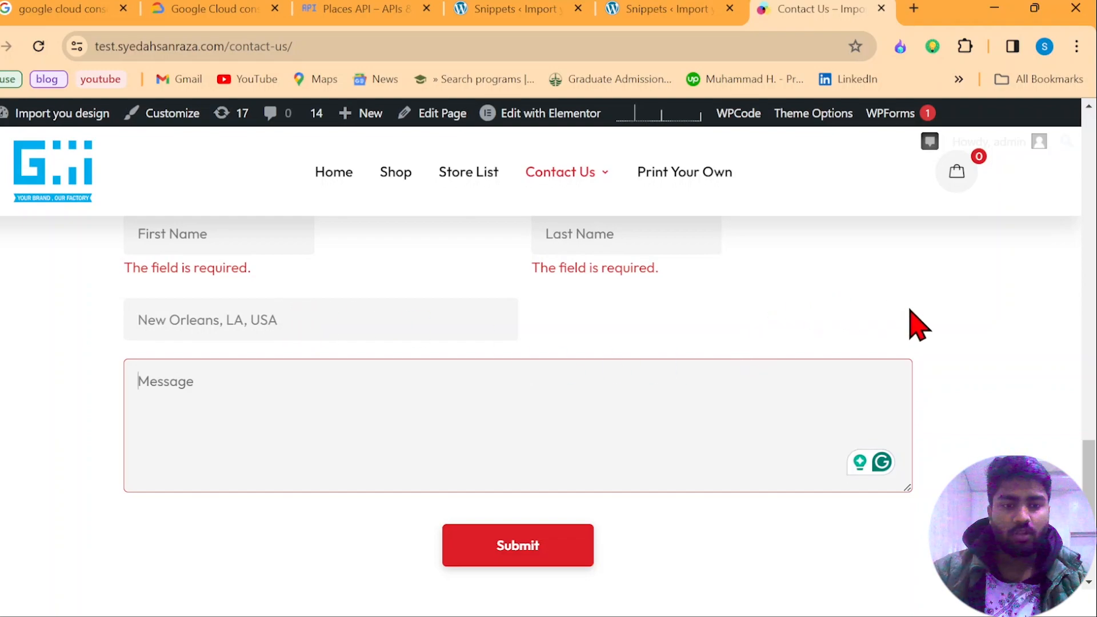
mouse_move(981, 287)
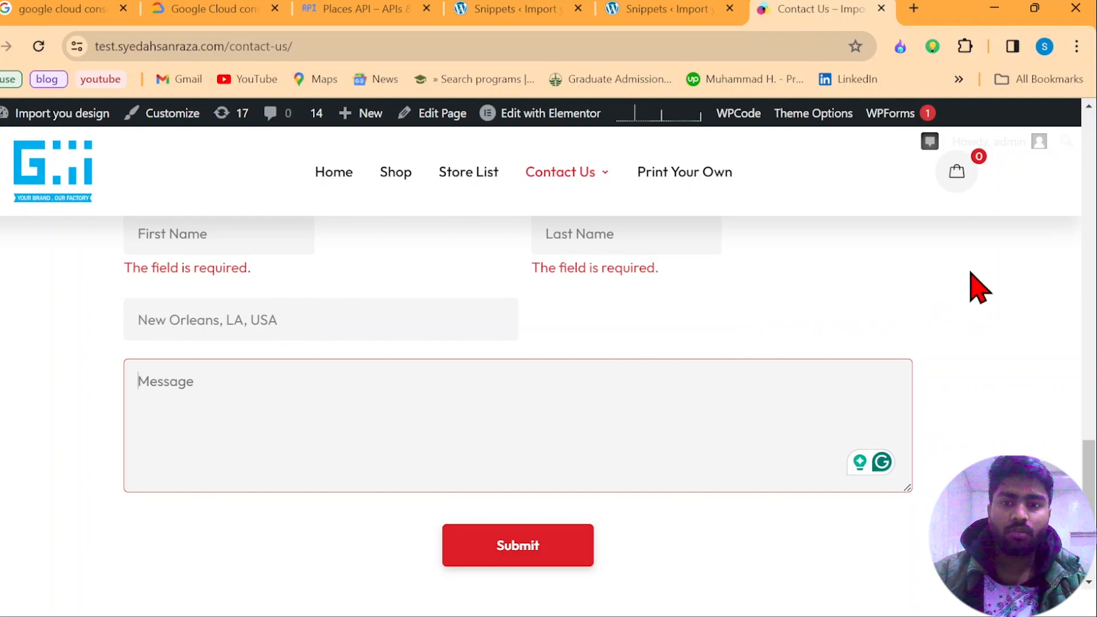